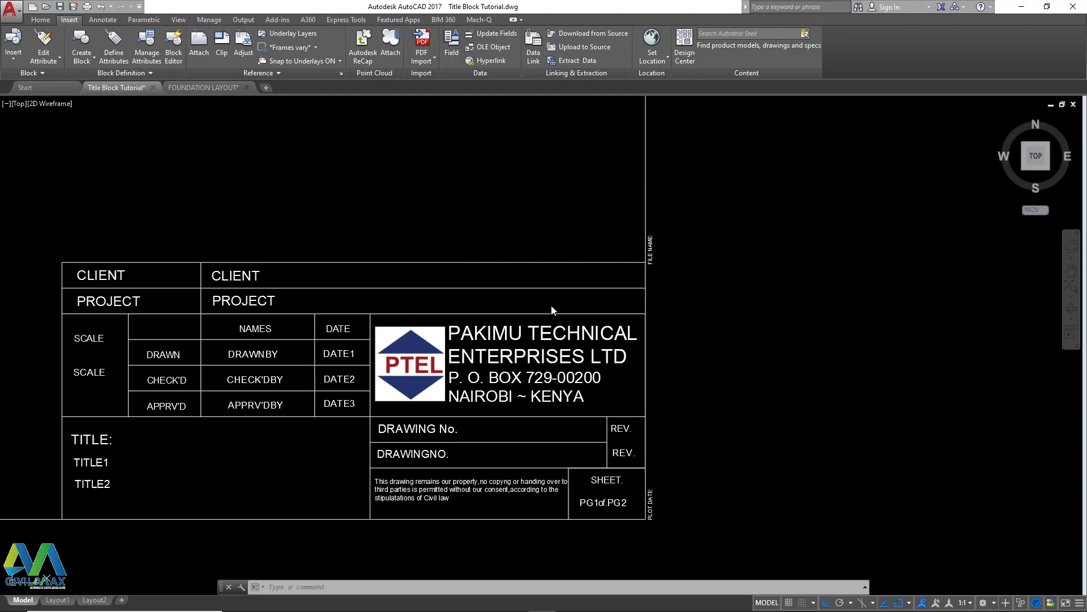
mouse_move(530, 372)
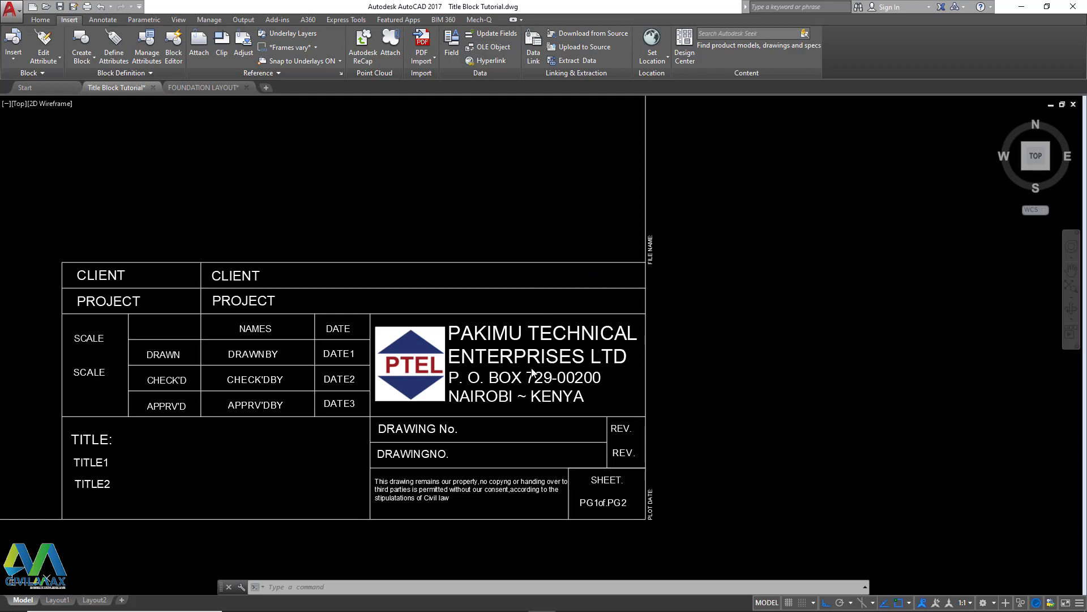
- Zoom in on the FILE NAME label along the title block's right border
scroll("down", 3)
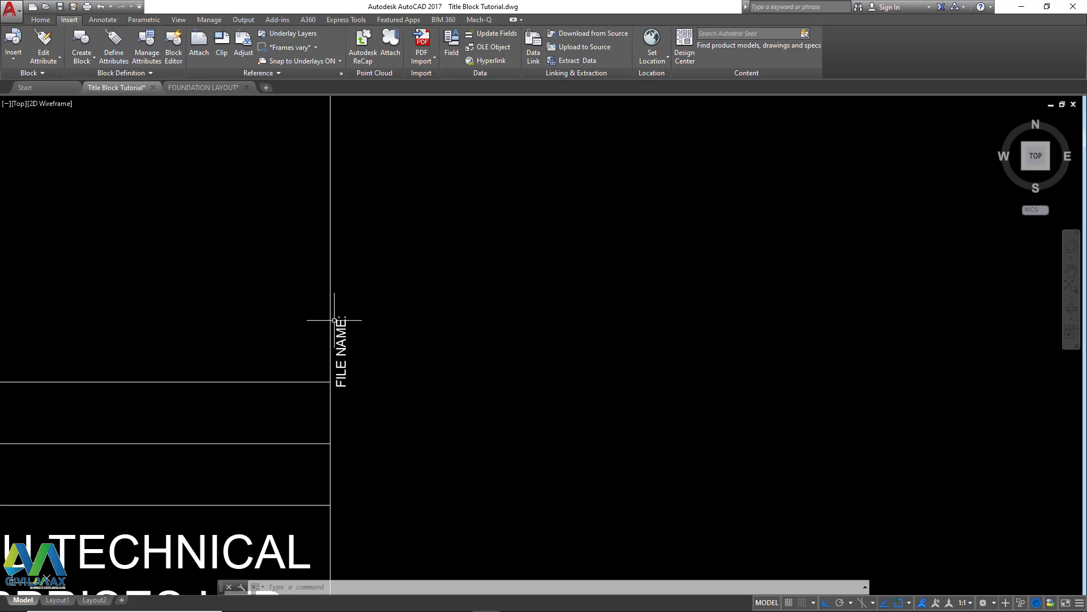
mouse_move(346, 310)
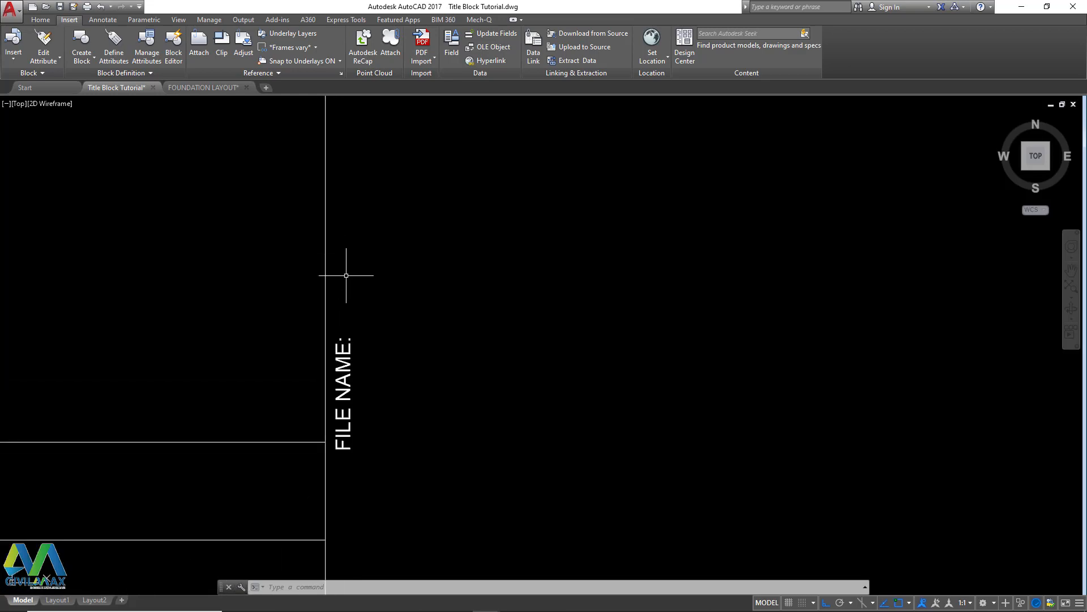
mouse_move(394, 390)
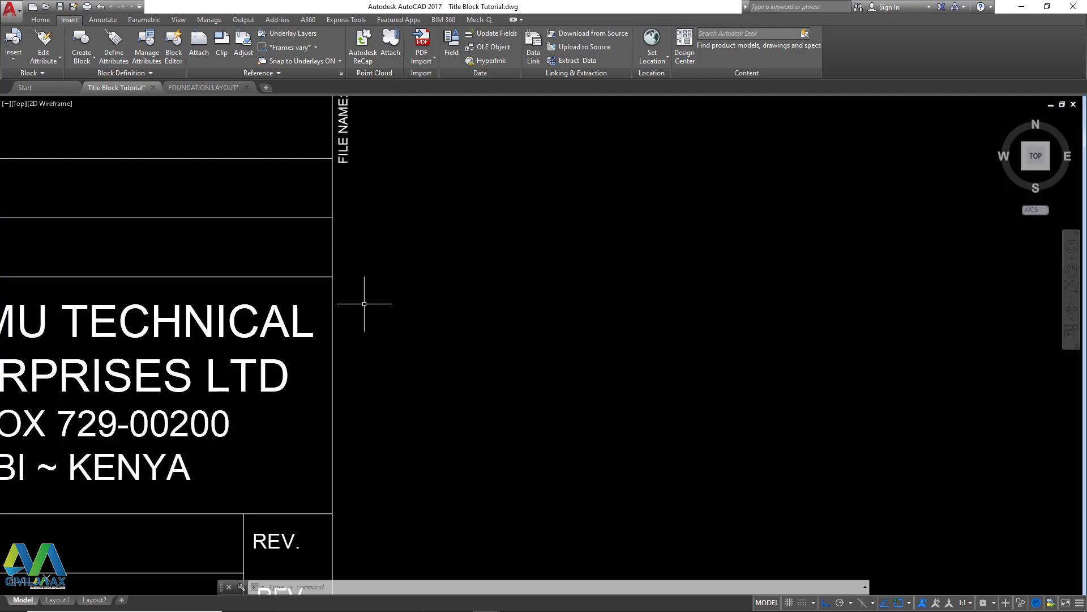
mouse_move(397, 350)
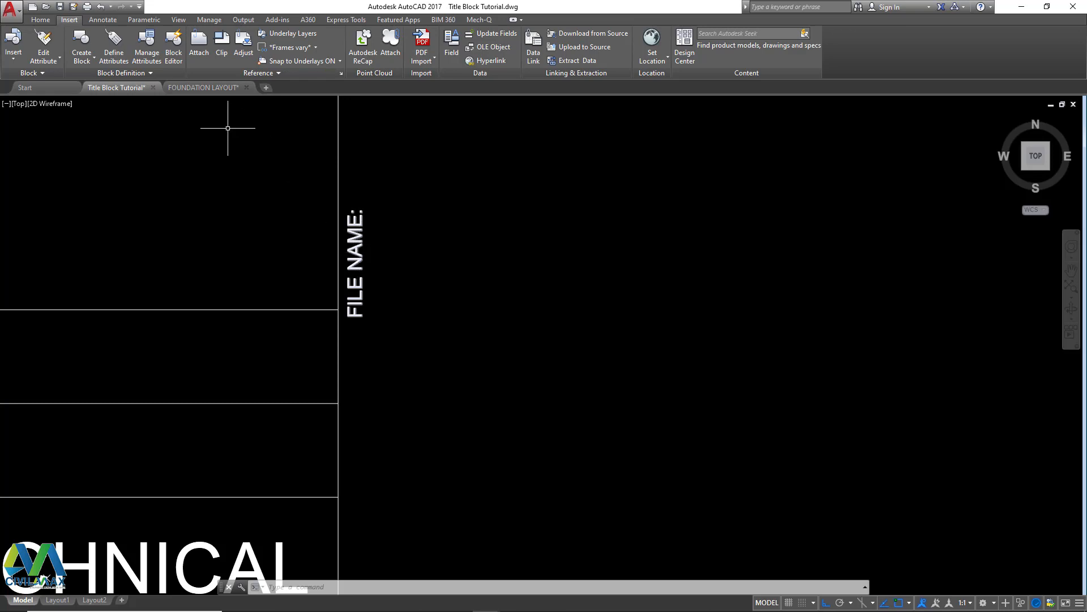
- Start an attribute definition (ATTDEF) with tag FILENAME, correcting a typo along the way
left_click(114, 47)
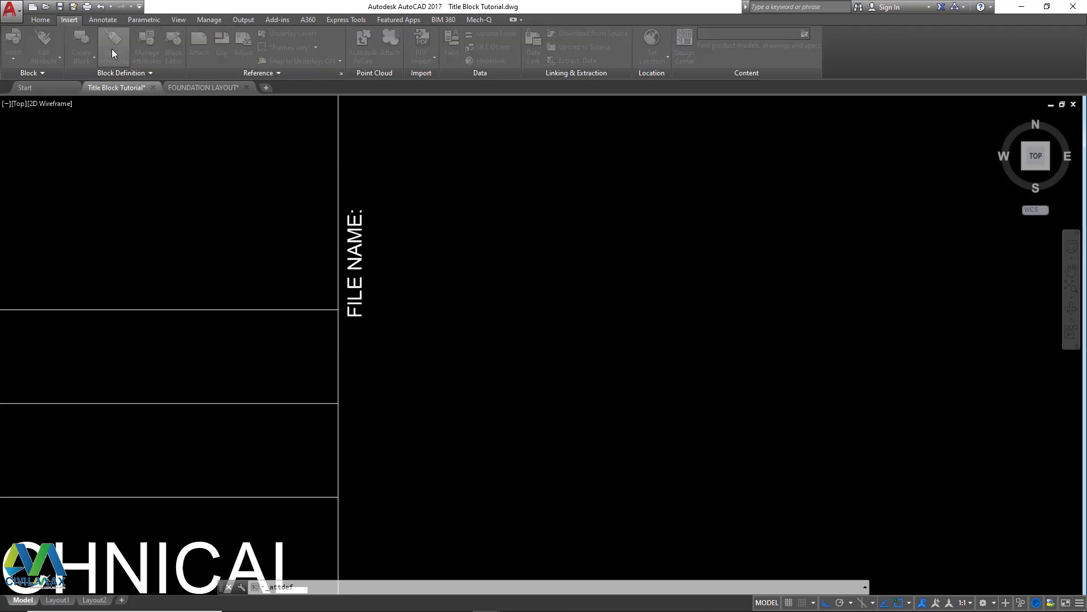
left_click(113, 45)
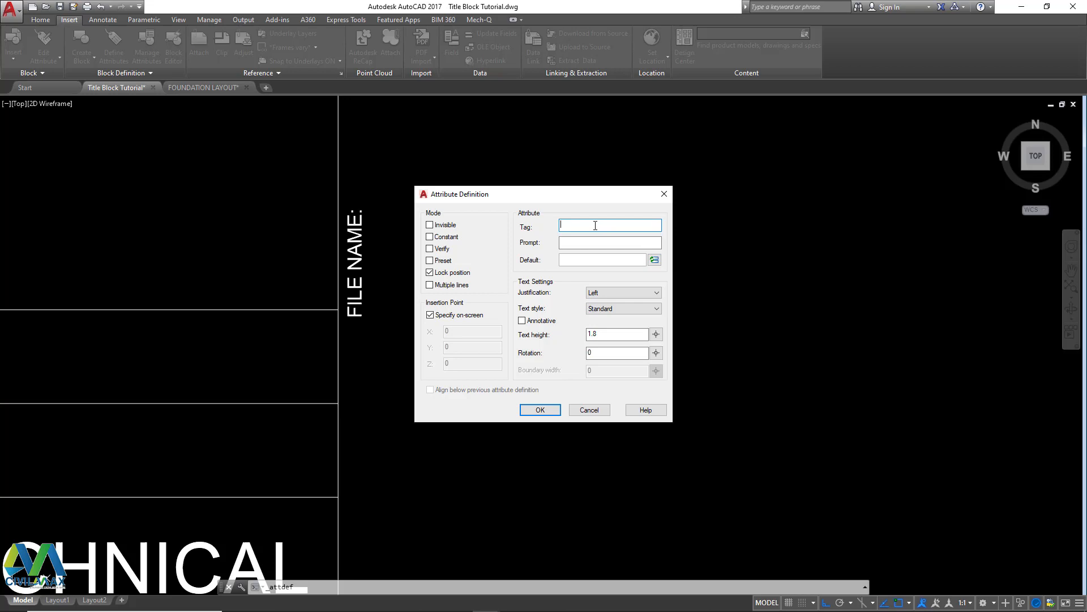
type("F")
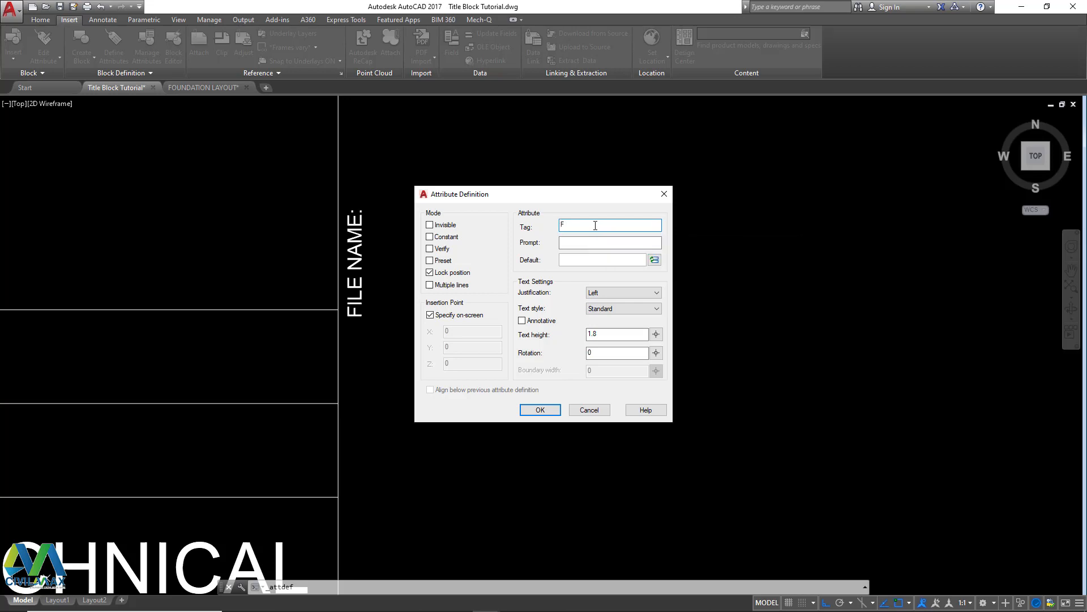
type("ILE")
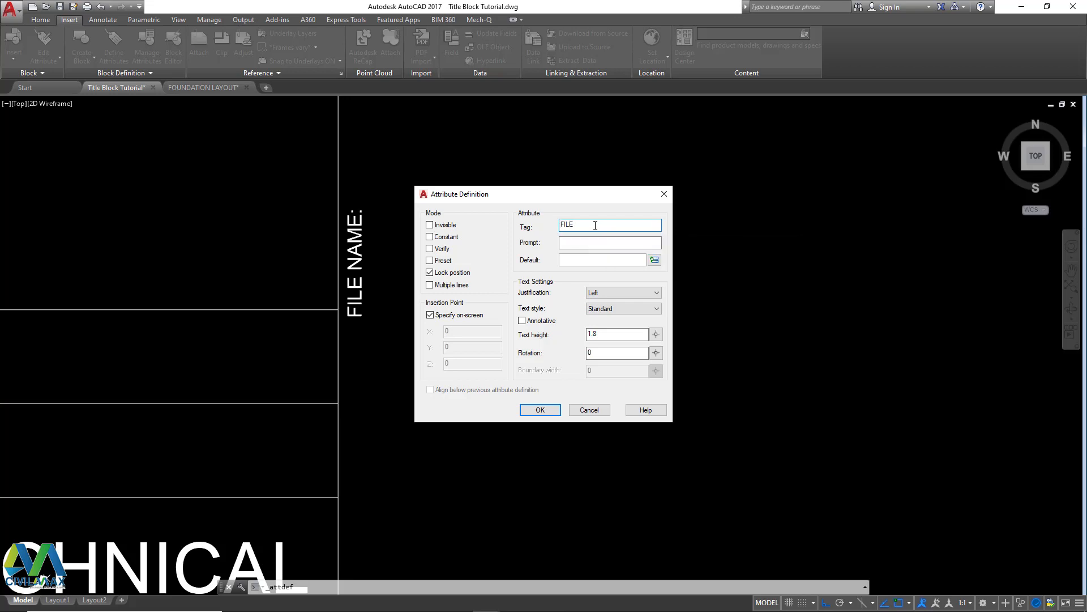
type("MAN")
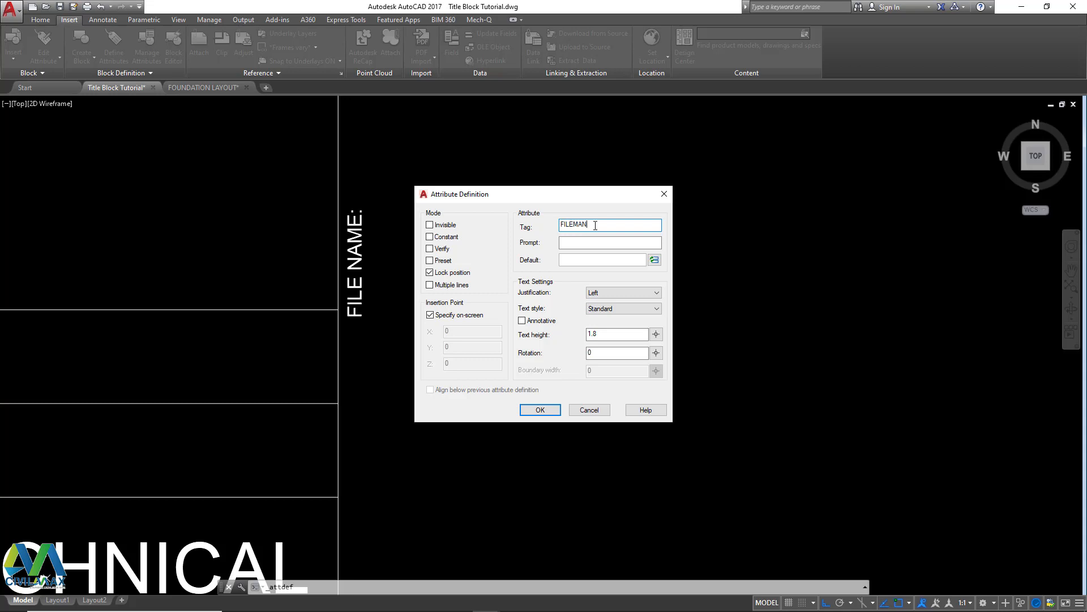
key("Backspace")
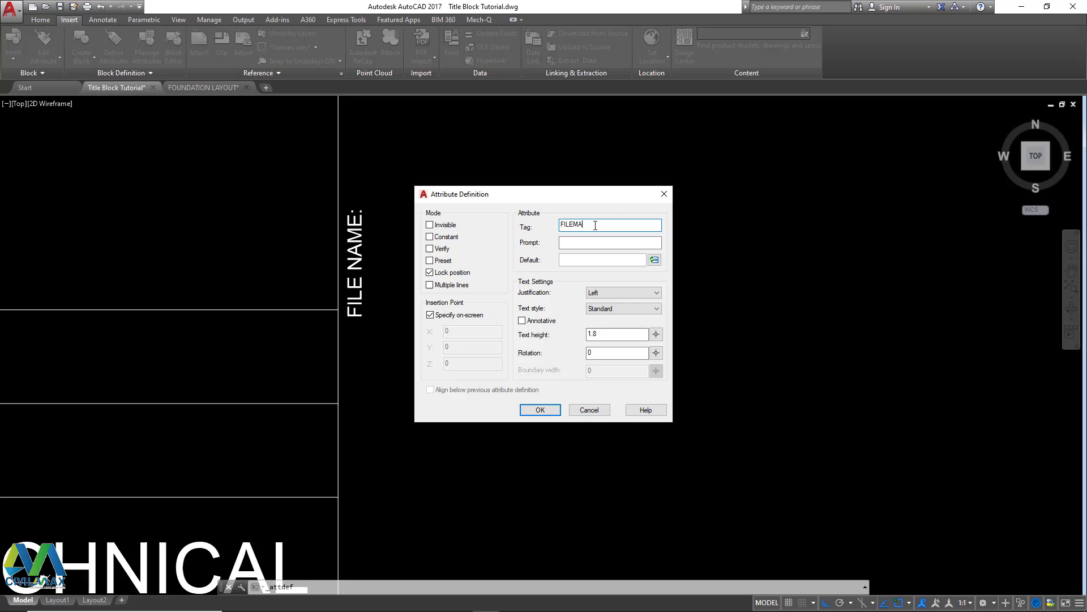
key("Backspace")
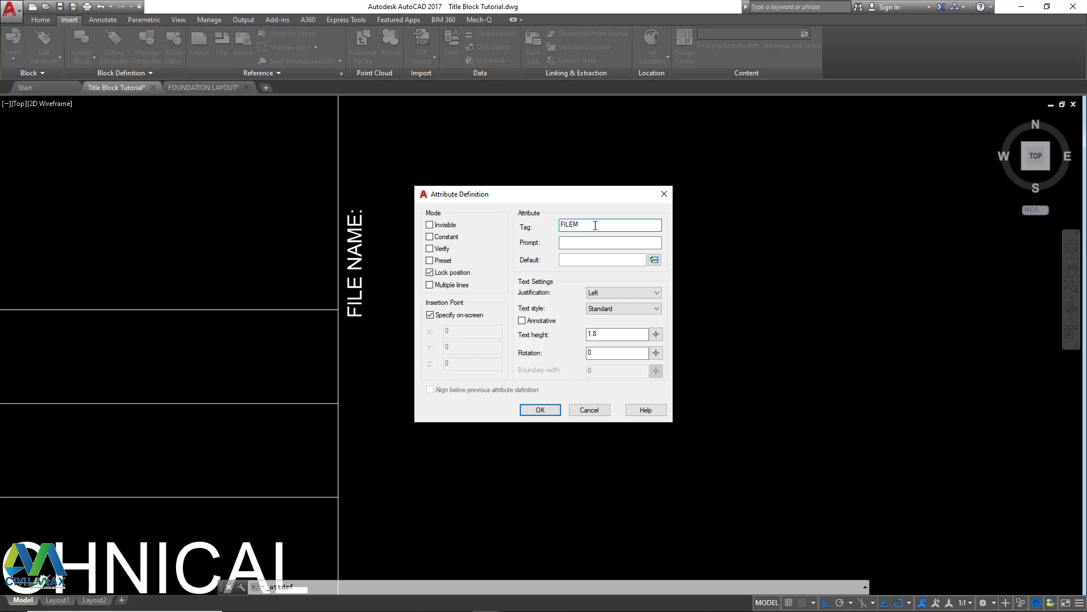
type("NAME")
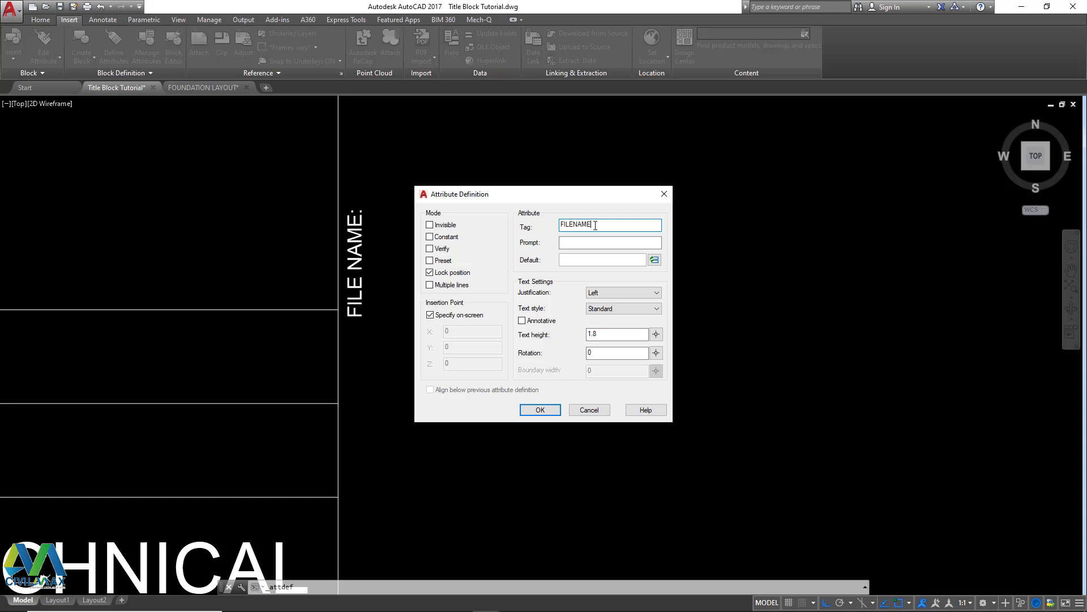
- Give the attribute prompt FILENAME and default XX, then begin inserting a field as default
double_click(572, 224)
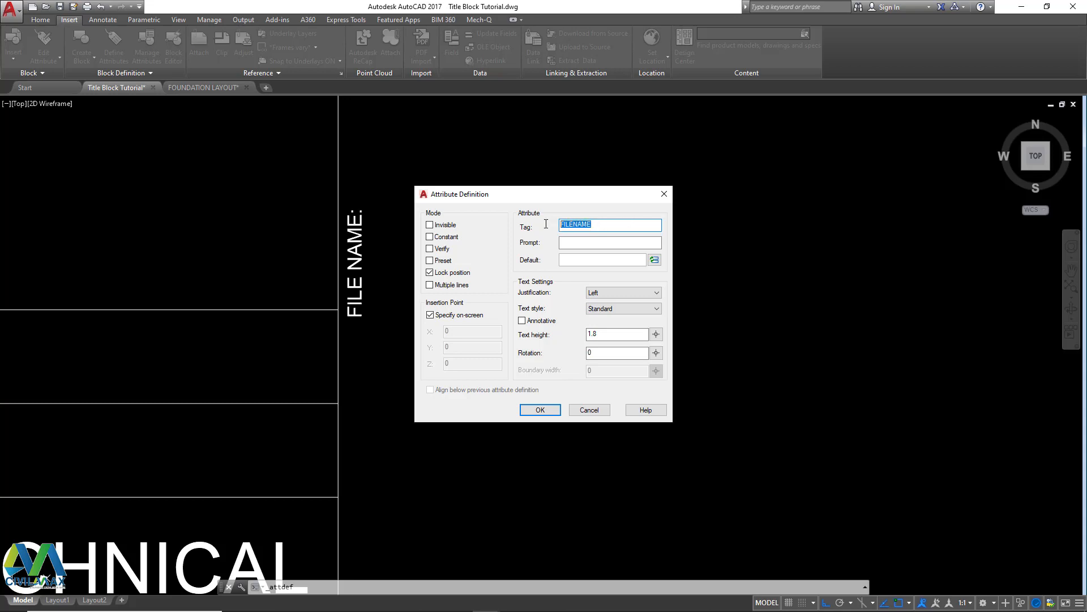
left_click(609, 243)
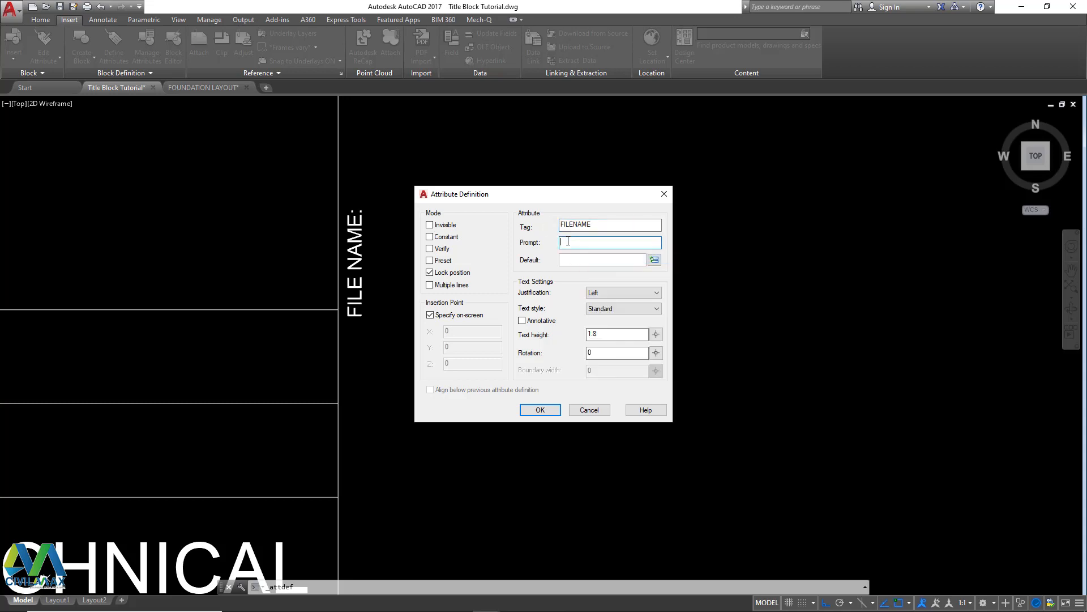
type("FILENAME")
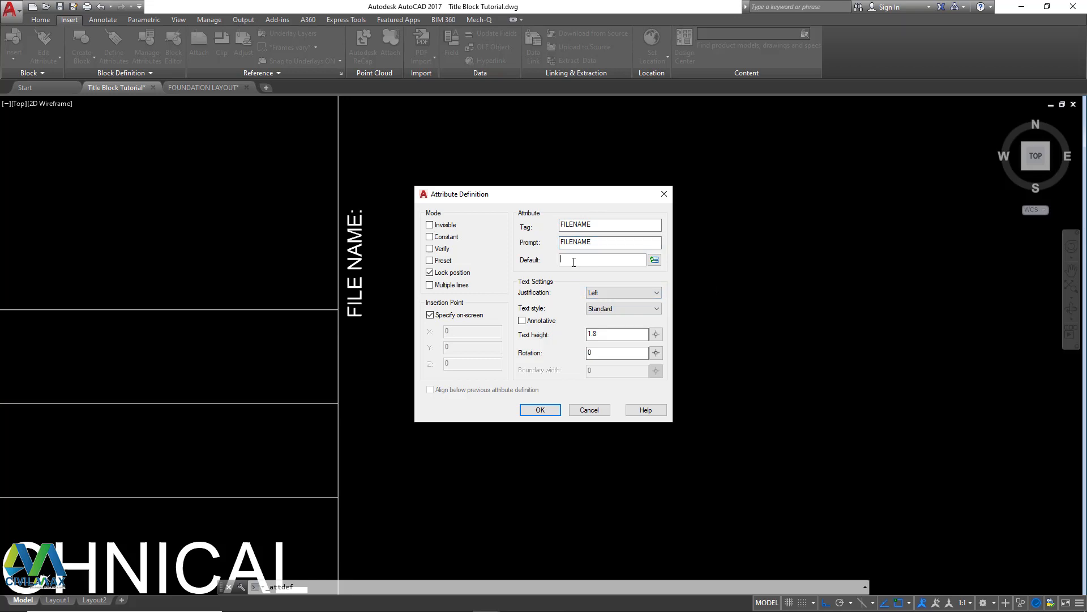
type("XX")
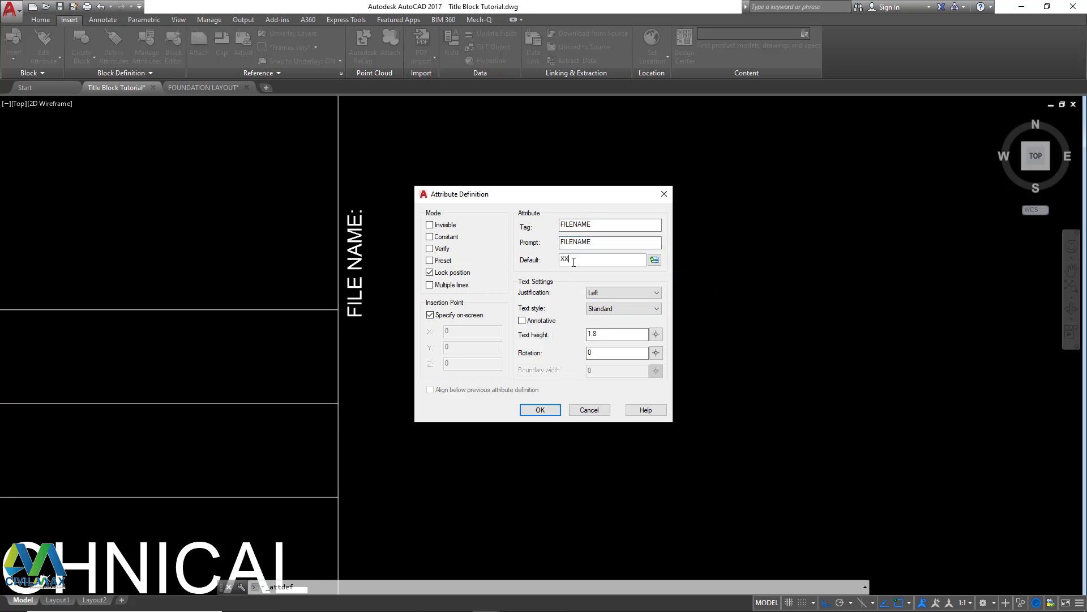
left_click(655, 259)
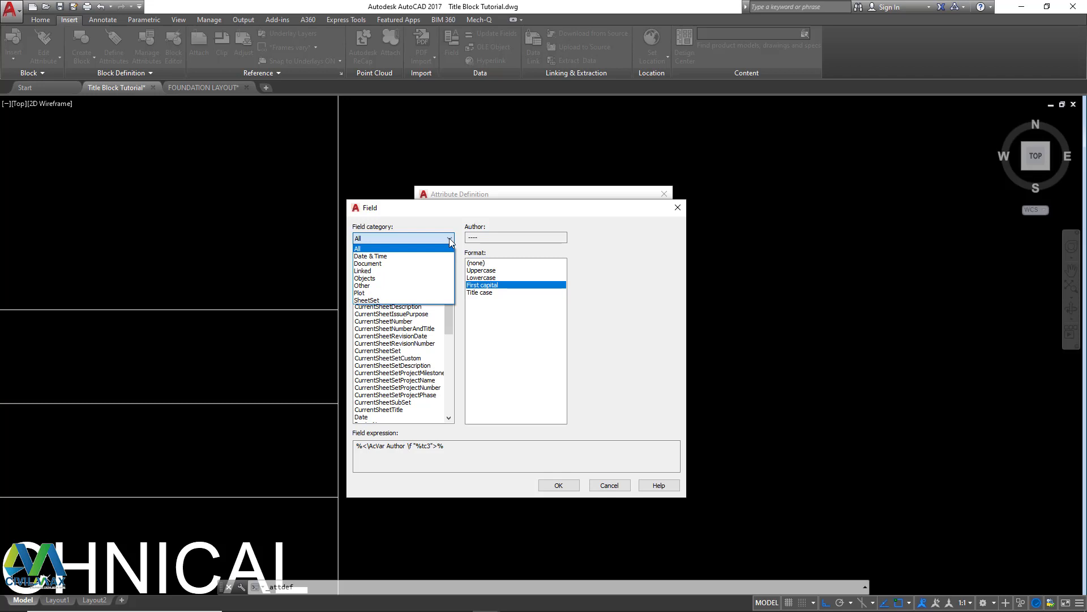
mouse_move(431, 251)
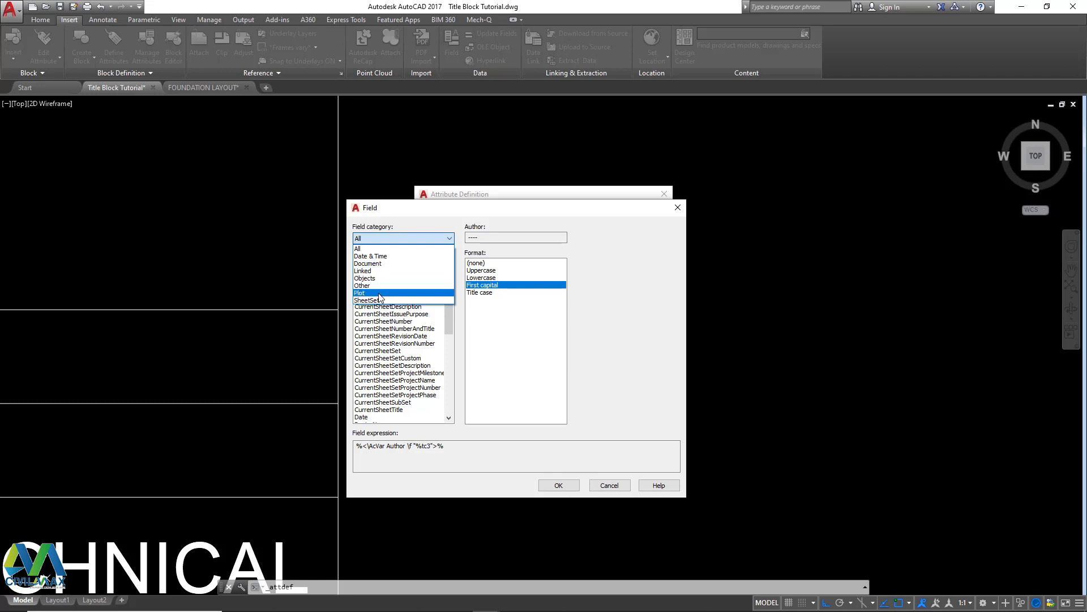
- Choose the Document > Filename field with full path as the default value
left_click(360, 292)
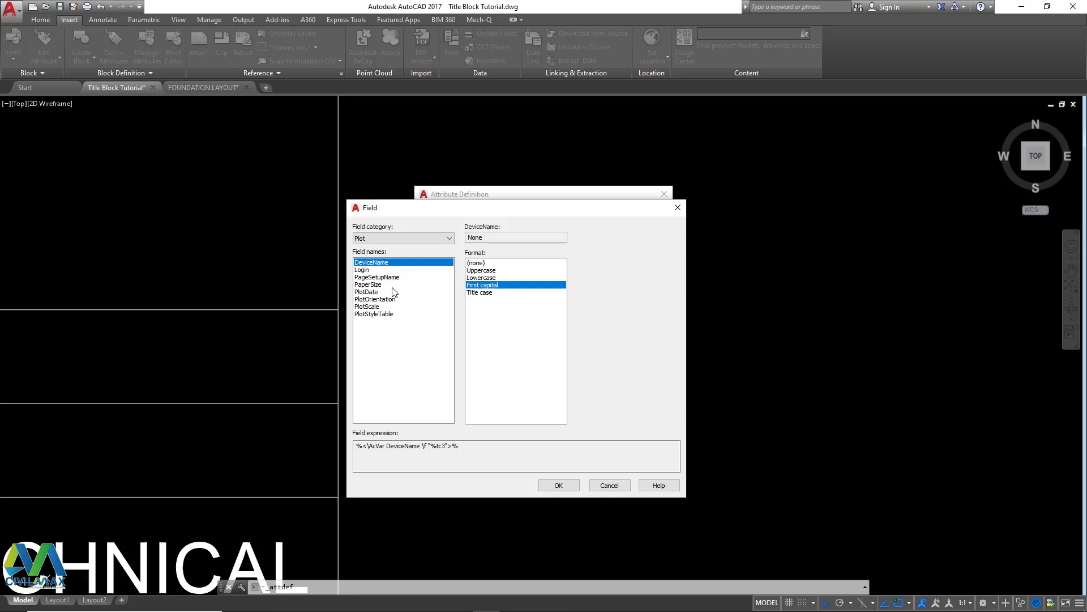
mouse_move(376, 299)
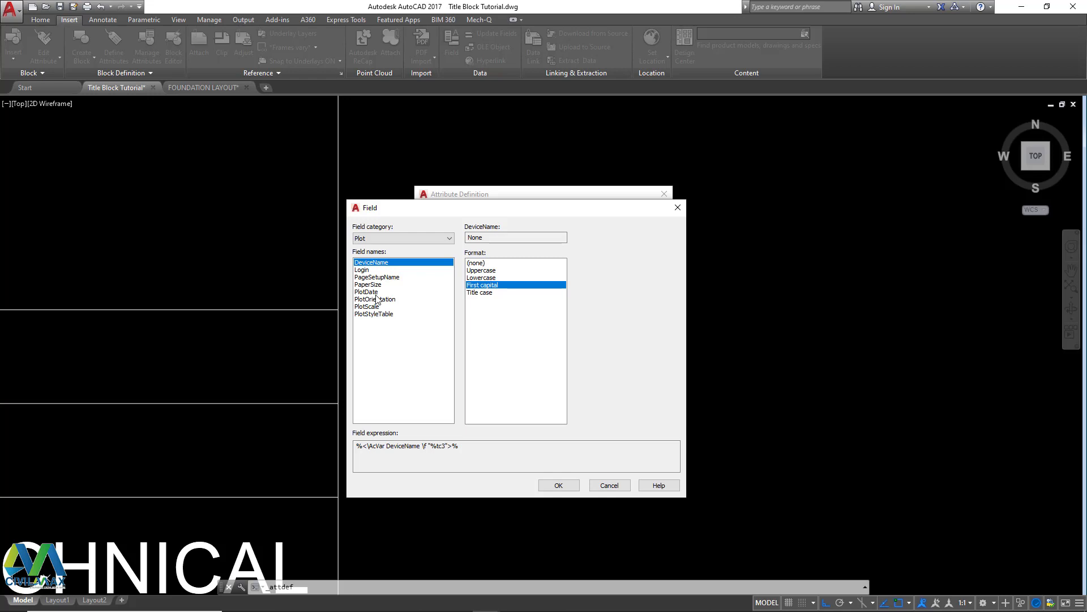
left_click(449, 237)
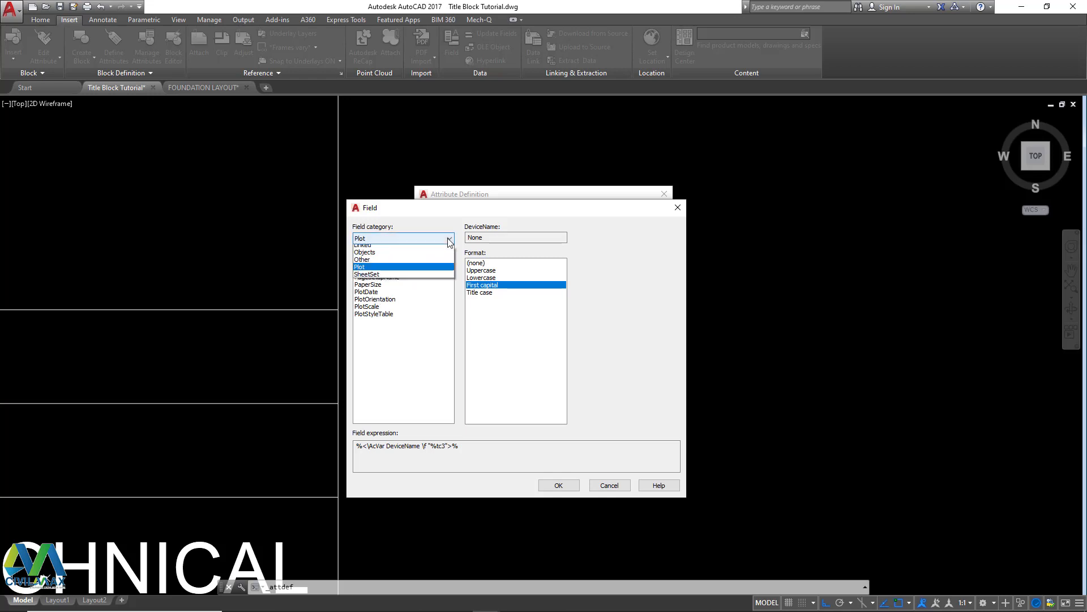
left_click(450, 238)
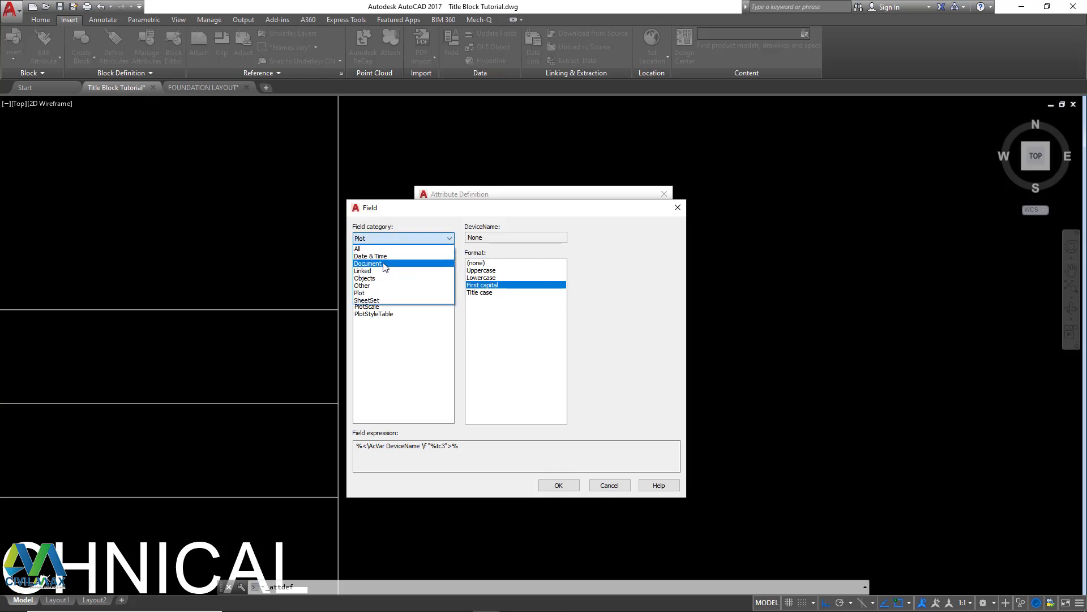
left_click(368, 263)
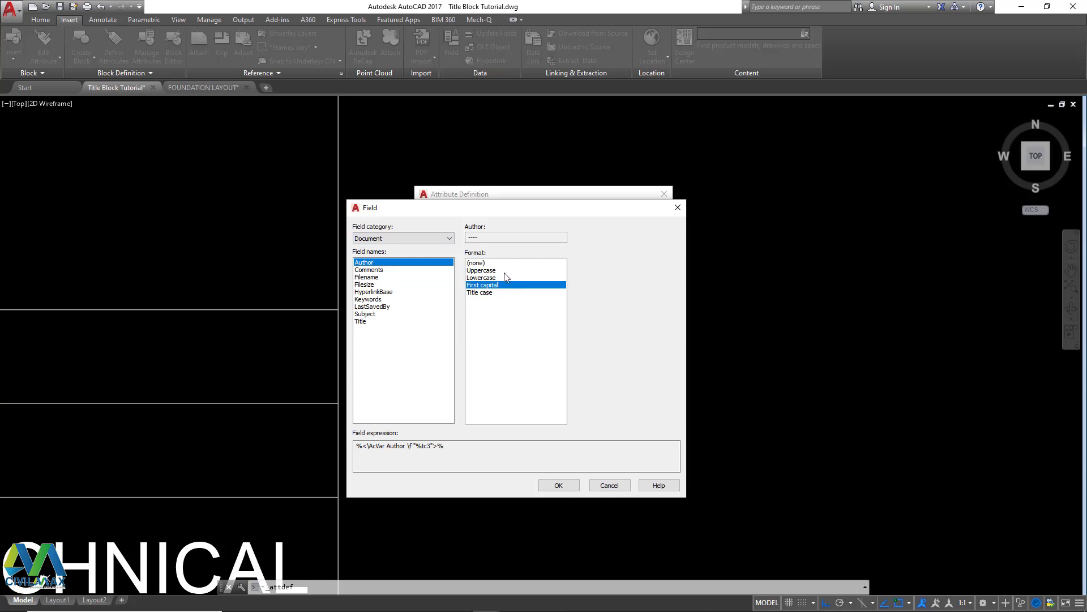
left_click(367, 276)
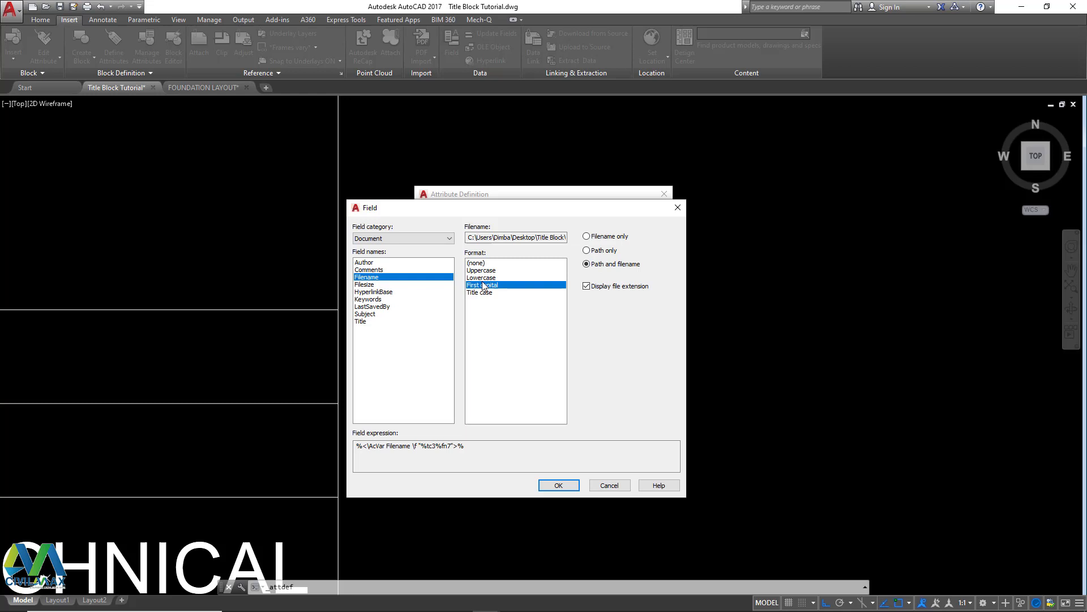
left_click(588, 264)
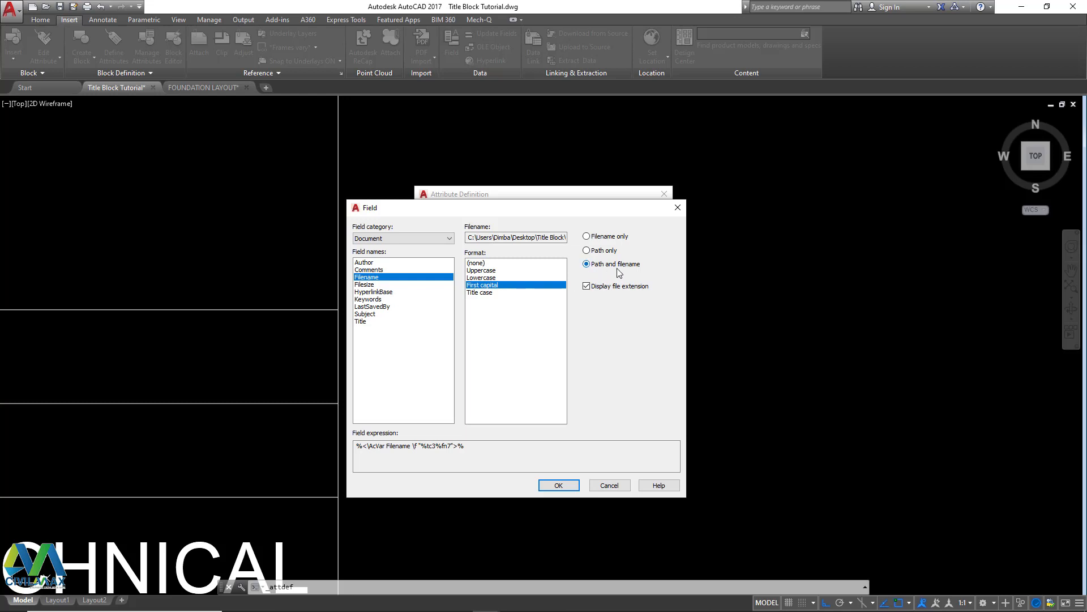
mouse_move(637, 273)
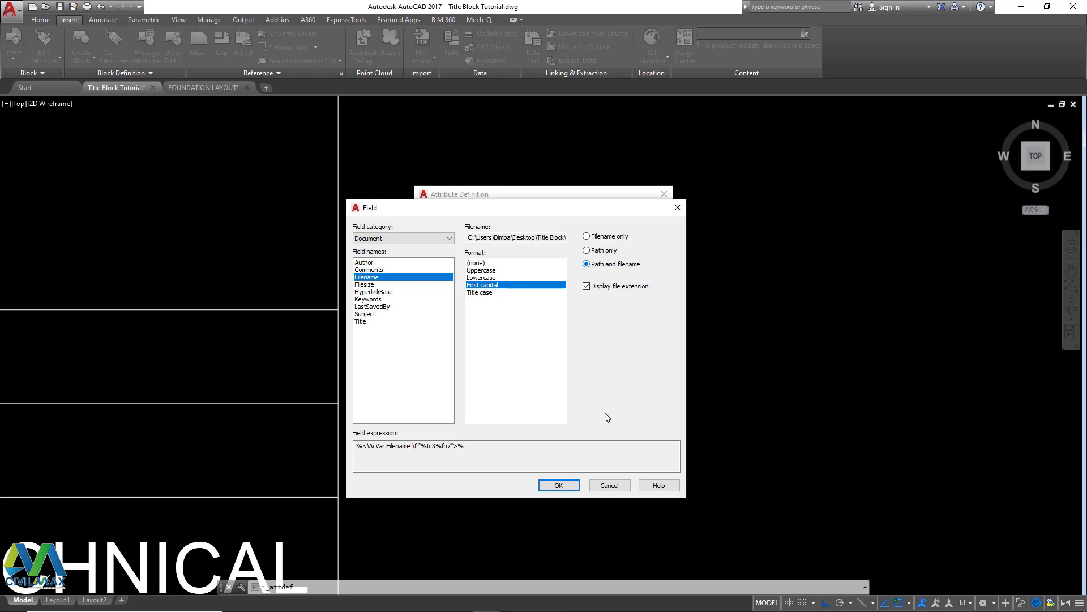
- Accept the filename field and confirm the FILENAME attribute definition
left_click(558, 484)
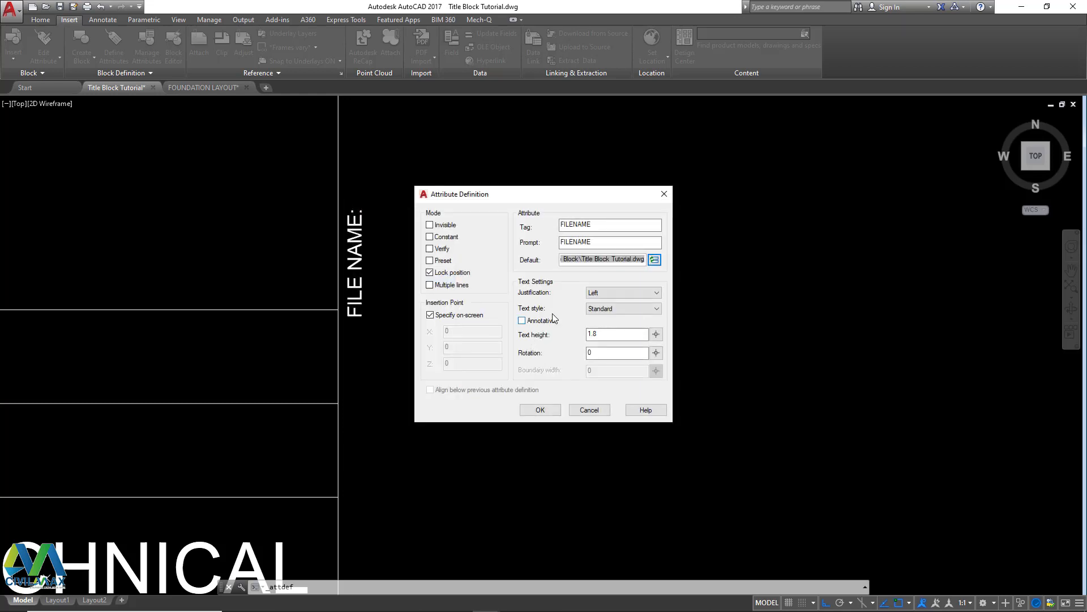
left_click(539, 409)
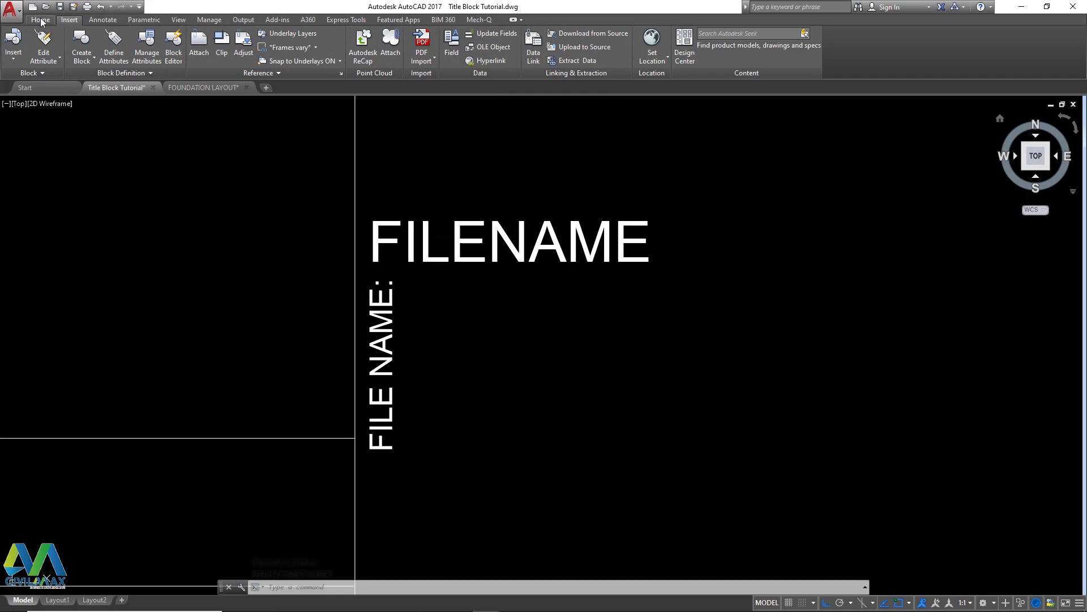
- Match the FILENAME attribute to the FILE NAME label's style and place it right after the label
left_click(40, 20)
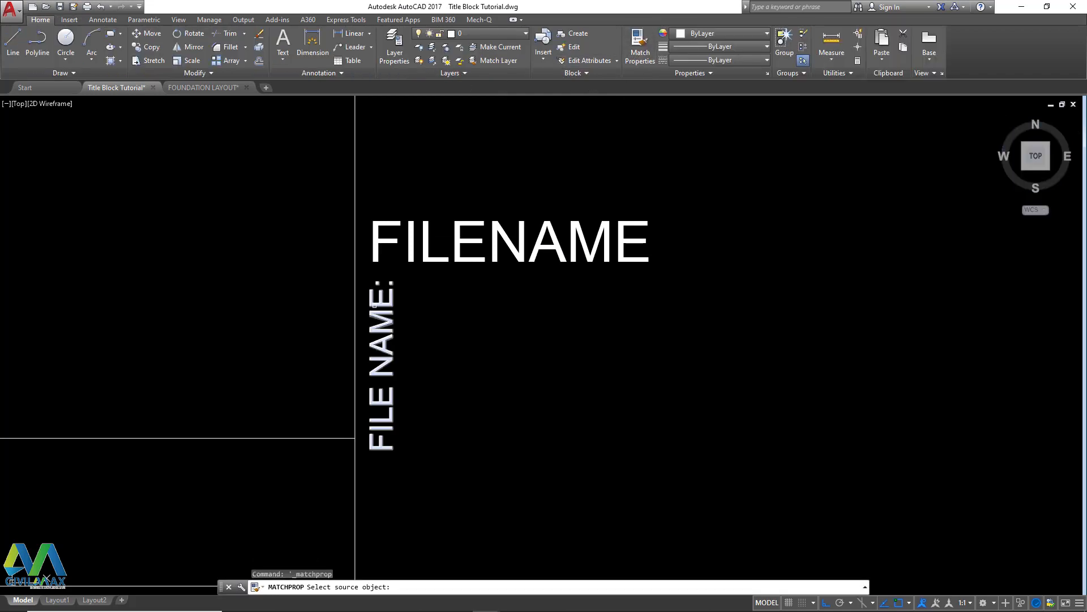
left_click(509, 241)
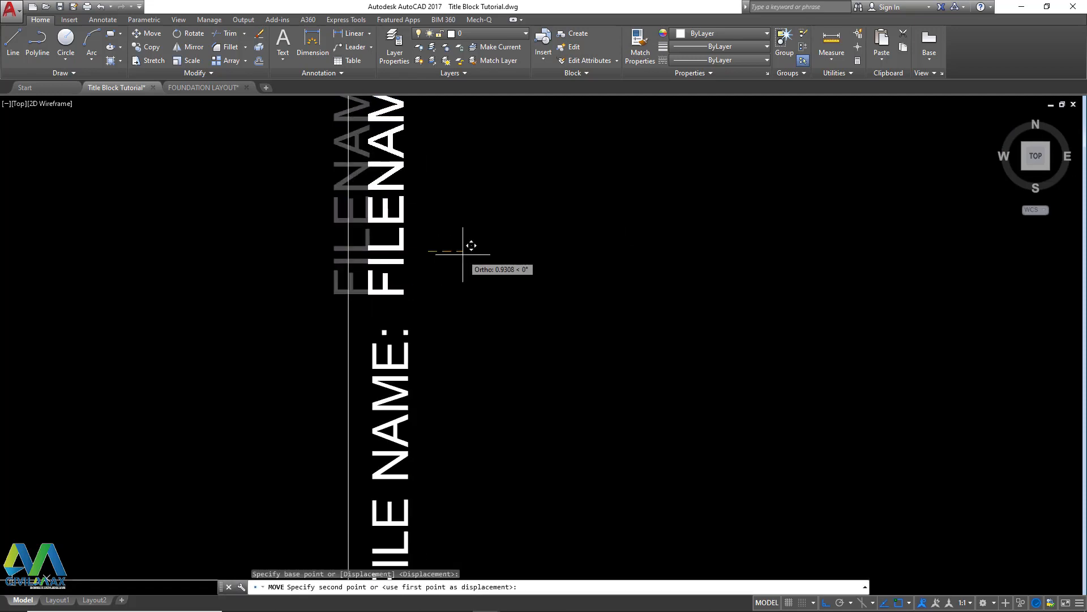
left_click(470, 255)
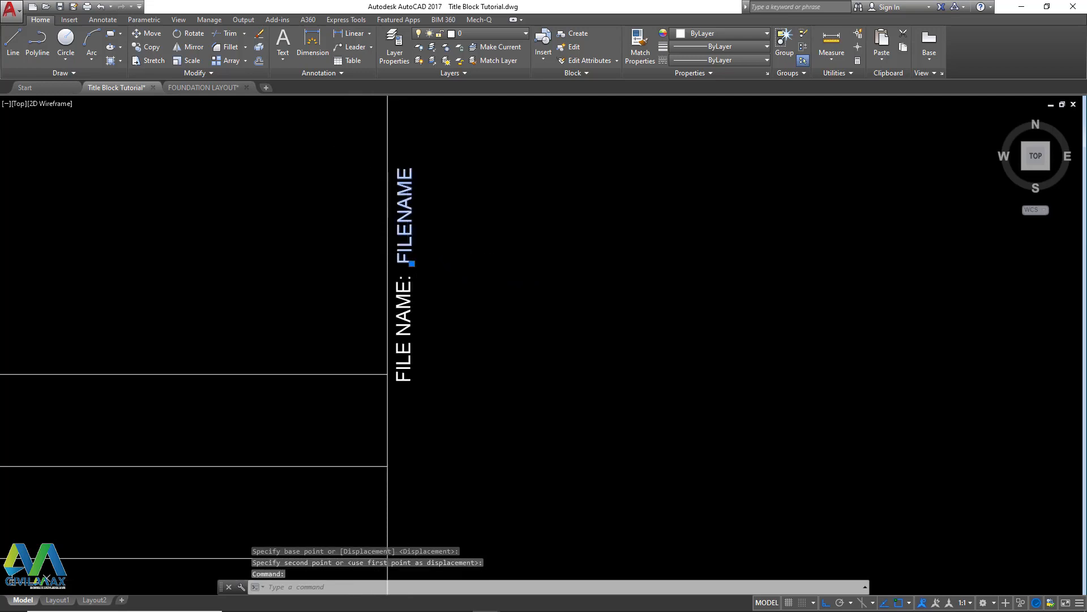
double_click(408, 213)
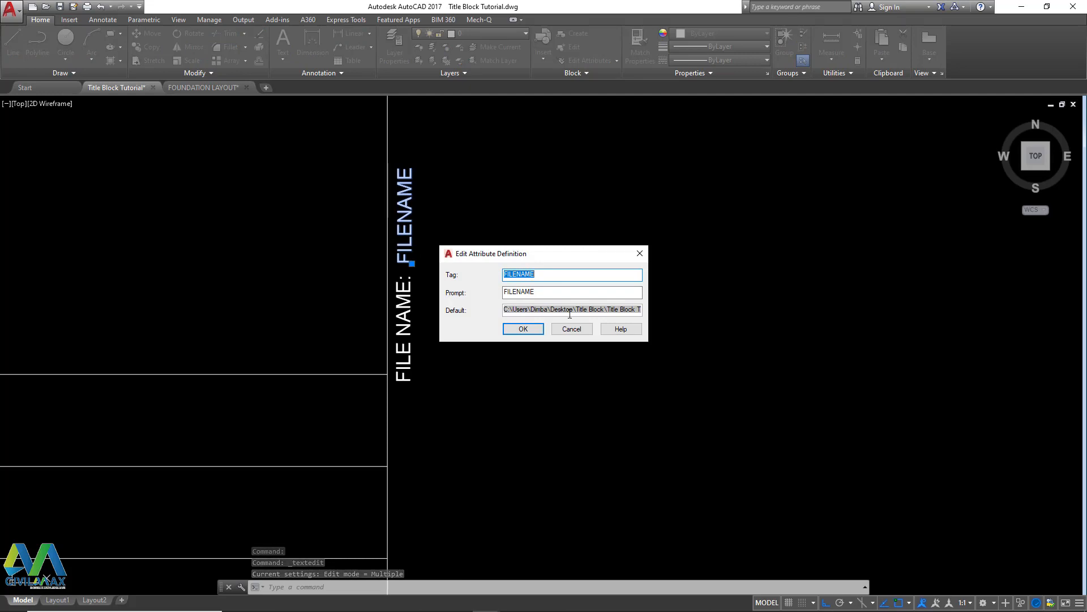
mouse_move(621, 308)
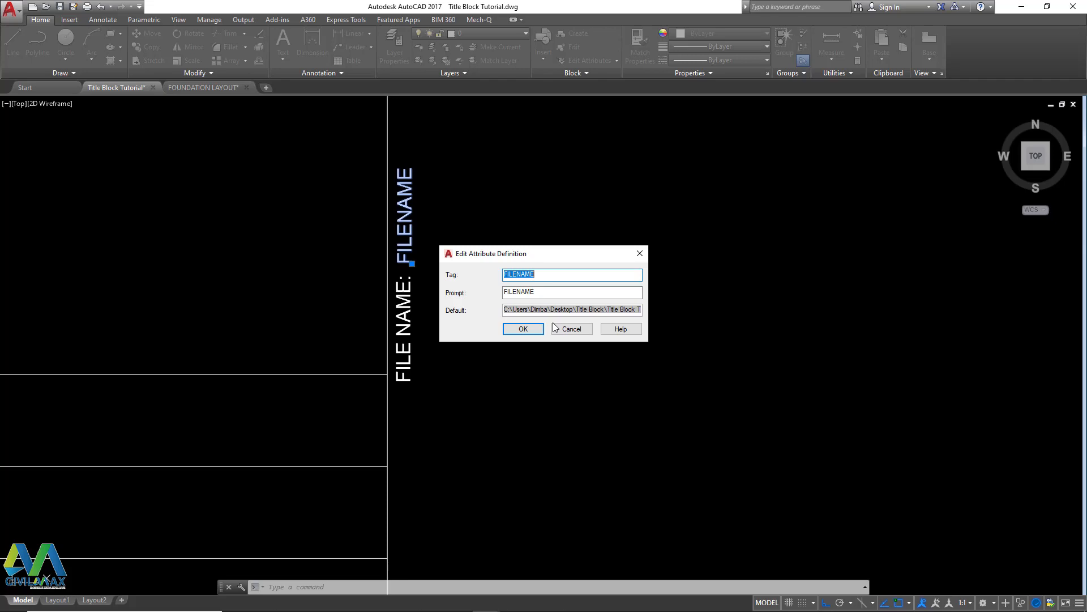
left_click(522, 328)
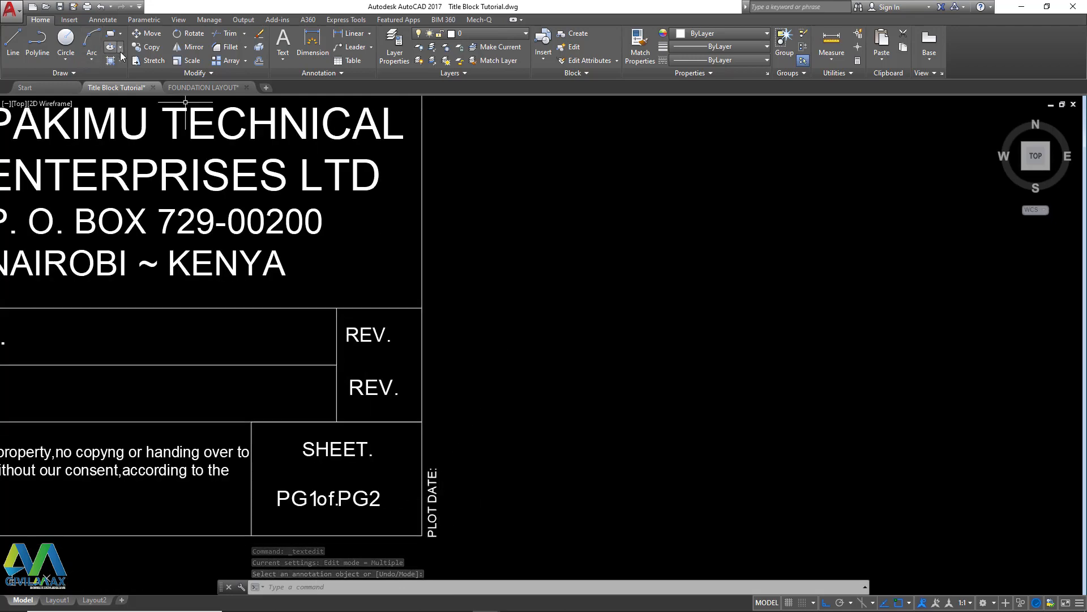
- Define a new attribute tagged PLOTDATE and start choosing a field for its default
left_click(68, 20)
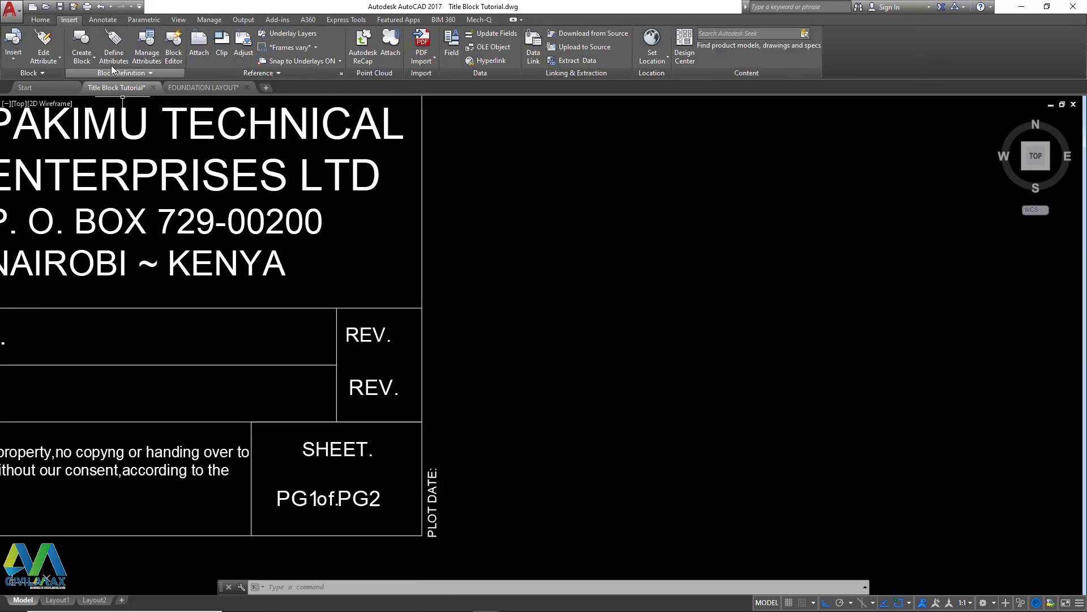
left_click(114, 51)
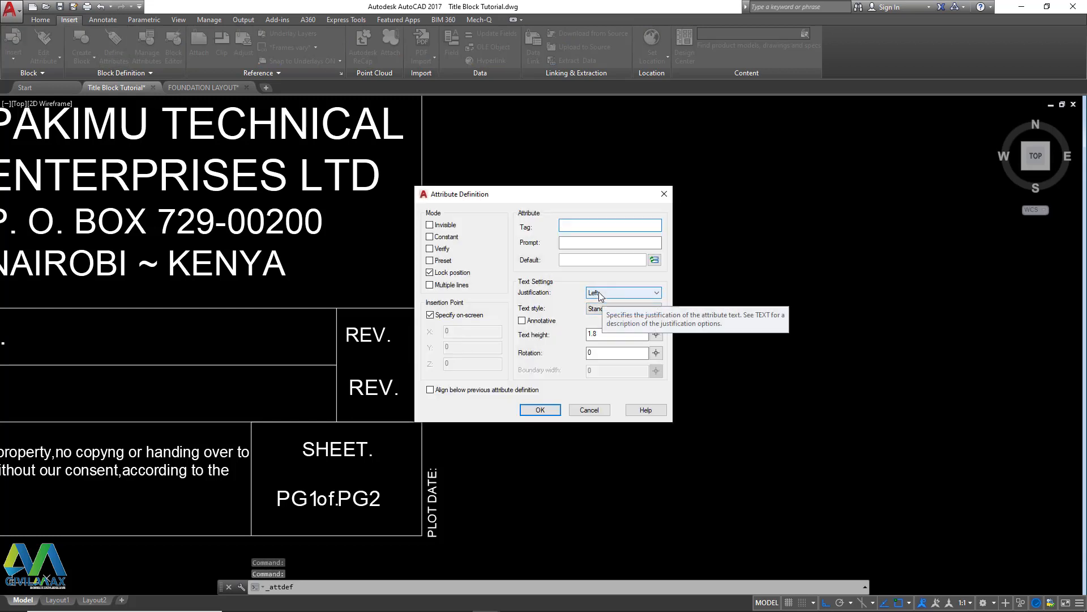
type("PLO")
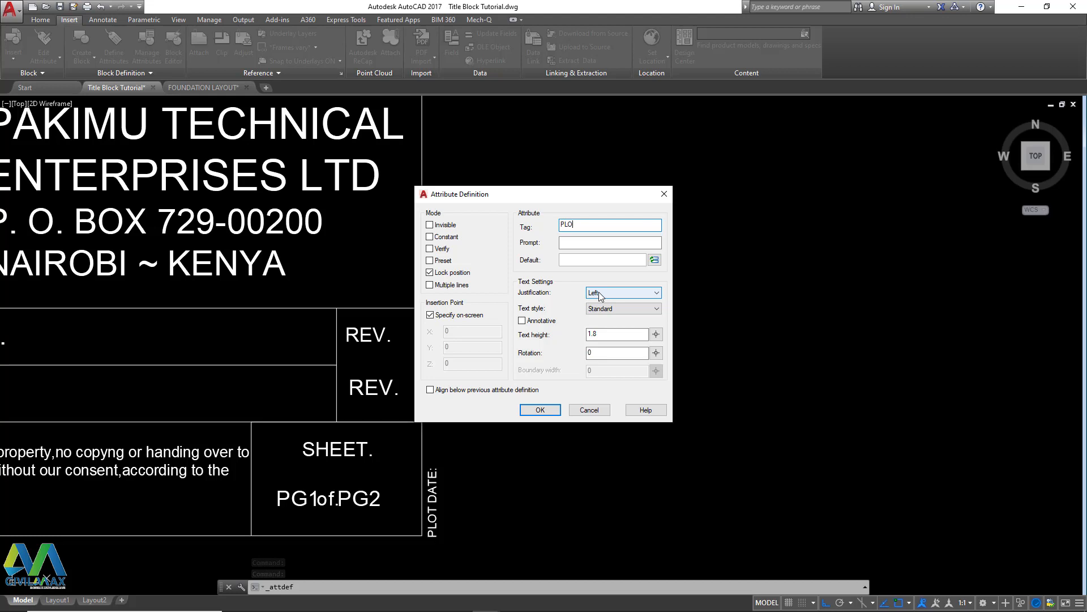
type("T")
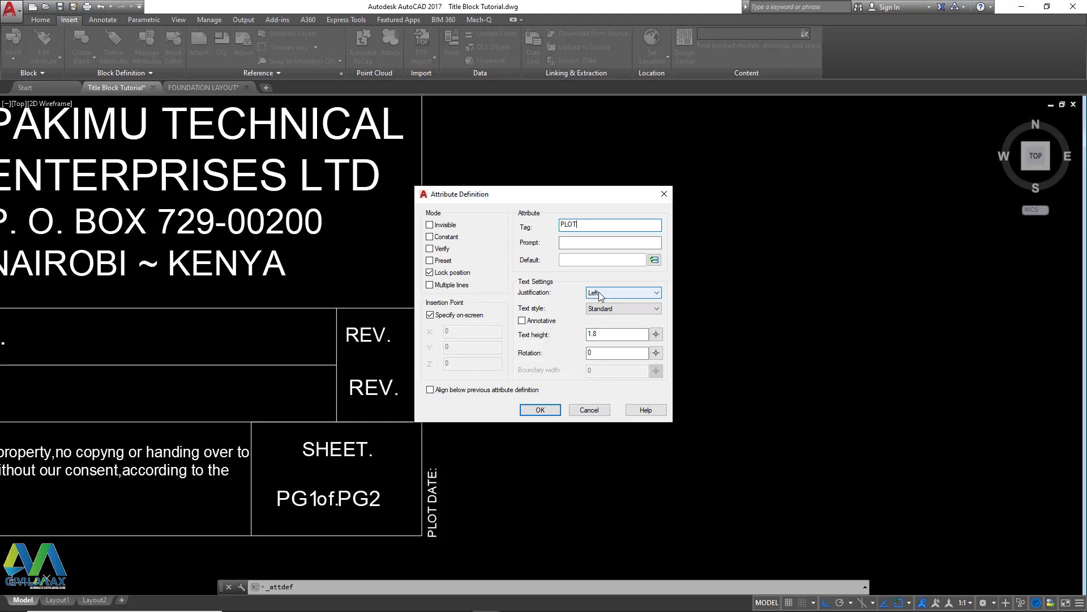
type("DATE")
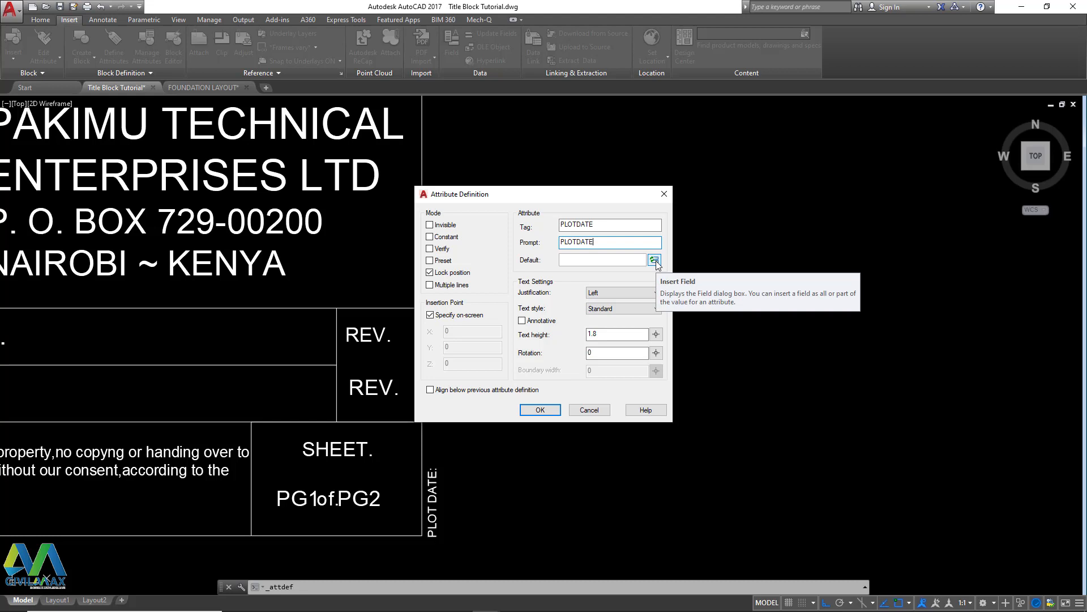
left_click(654, 261)
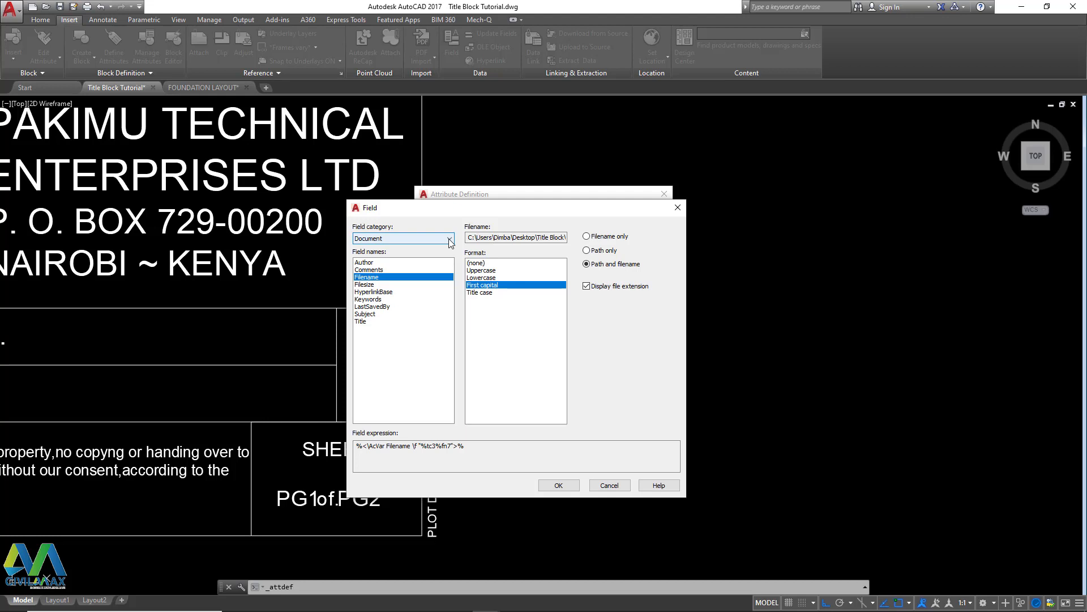
- Set the default to a Date & Time field in month/day/year-with-time format
left_click(450, 238)
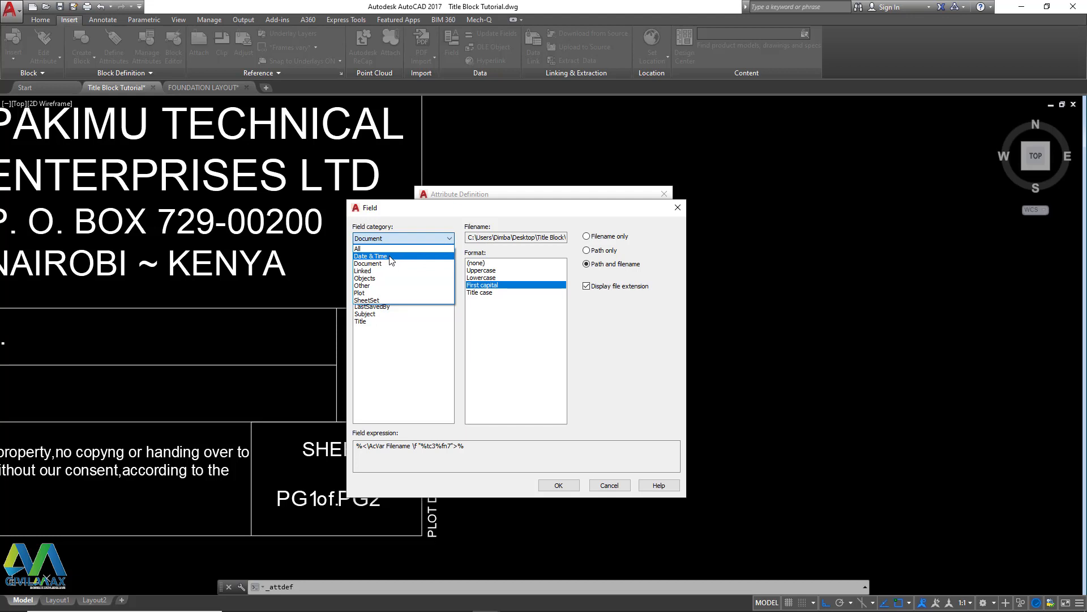
left_click(372, 256)
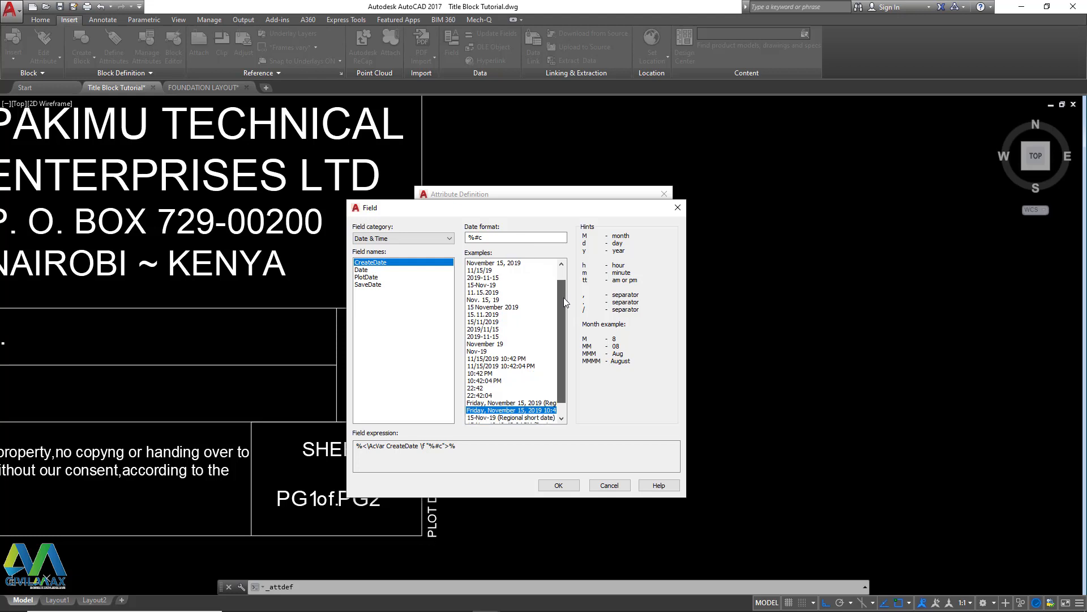
scroll("down", 3)
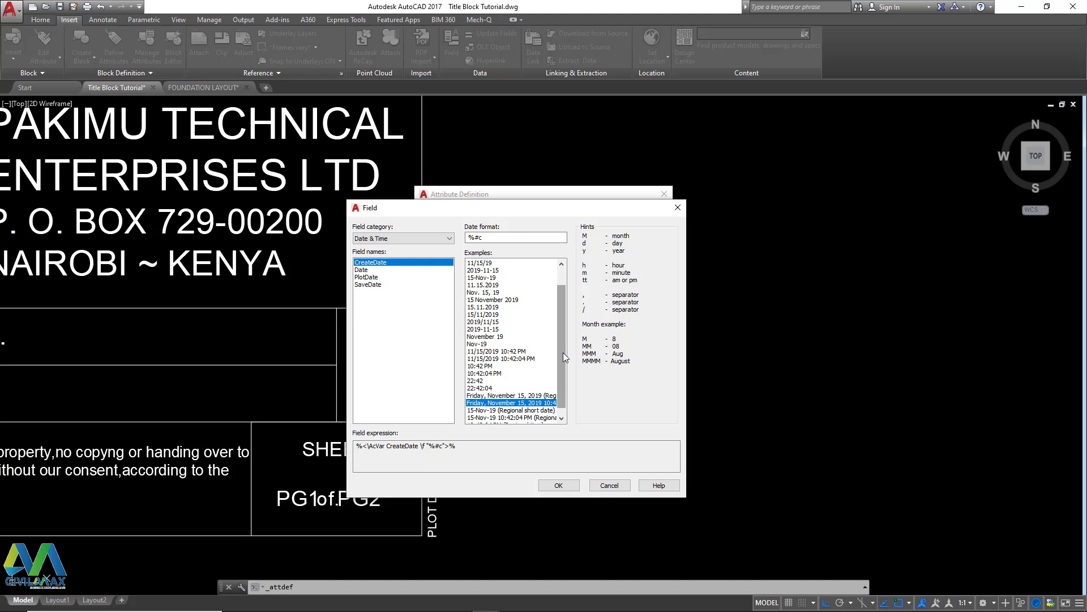
scroll("down", 3)
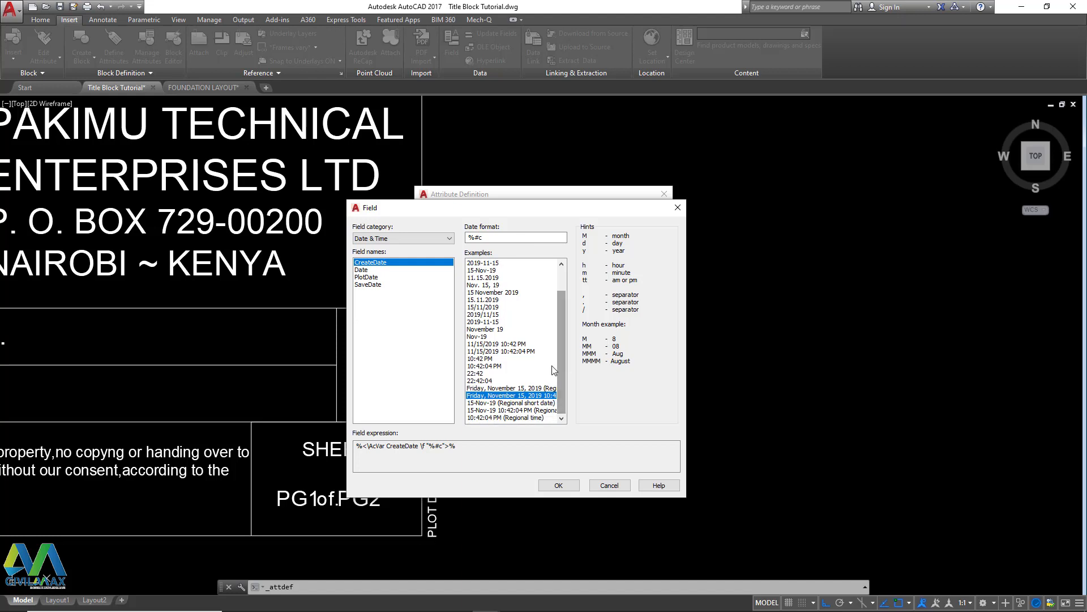
left_click(496, 345)
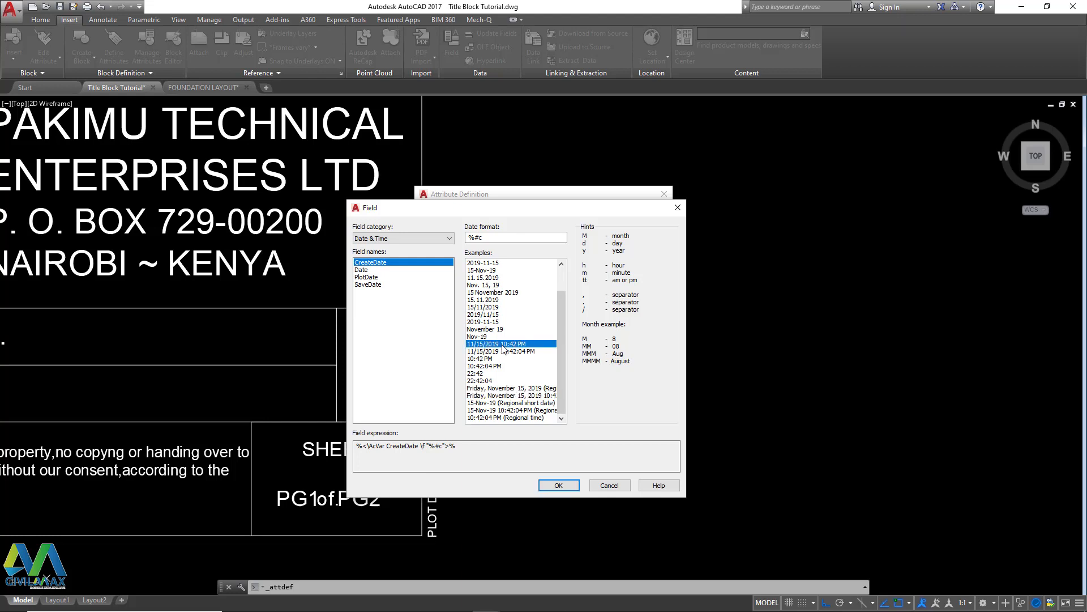
left_click(559, 484)
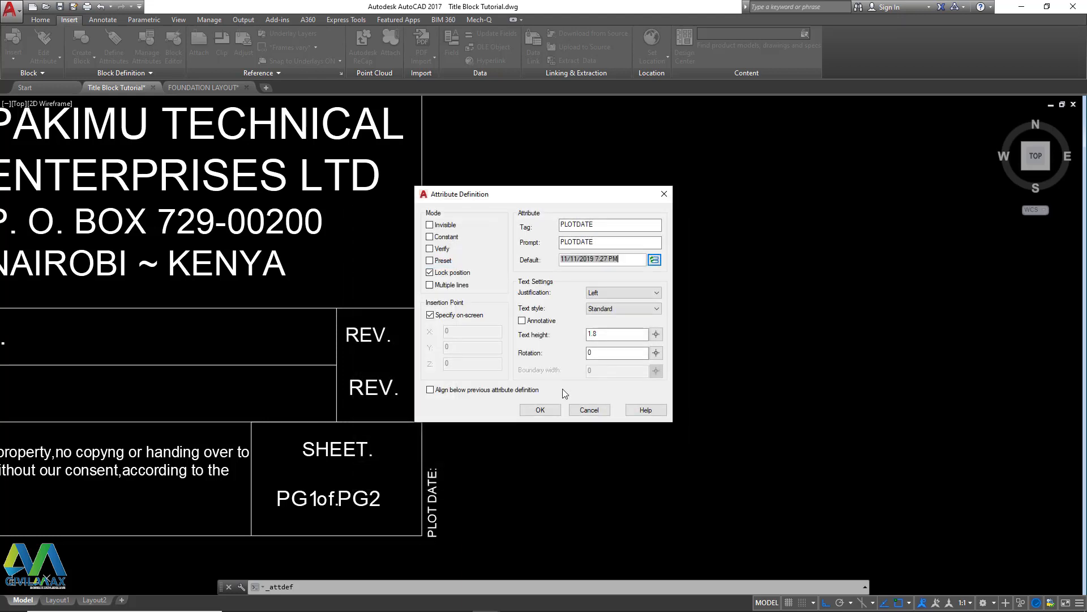
- Create the PLOTDATE attribute and place it vertically after the PLOT DATE label
left_click(539, 409)
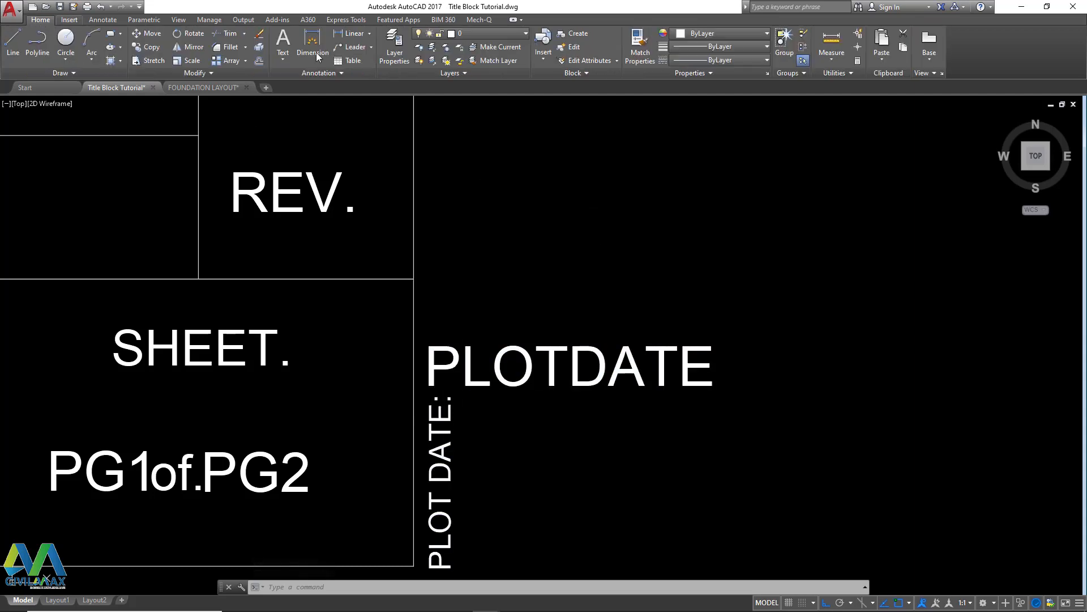
left_click(639, 53)
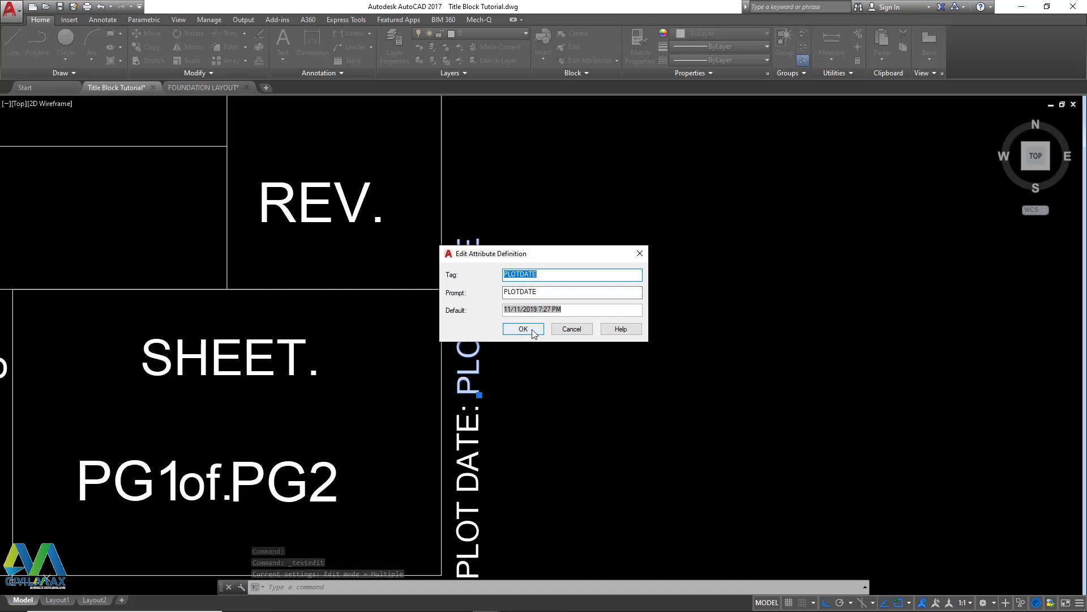
left_click(524, 328)
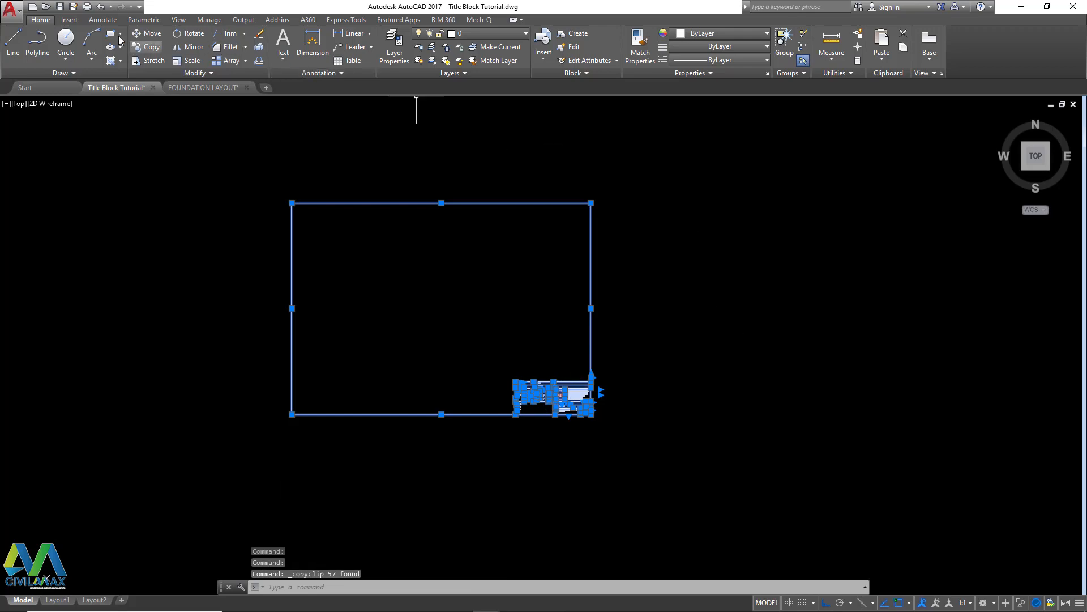
- Bring up the block tools with the copied title block on the clipboard
left_click(68, 19)
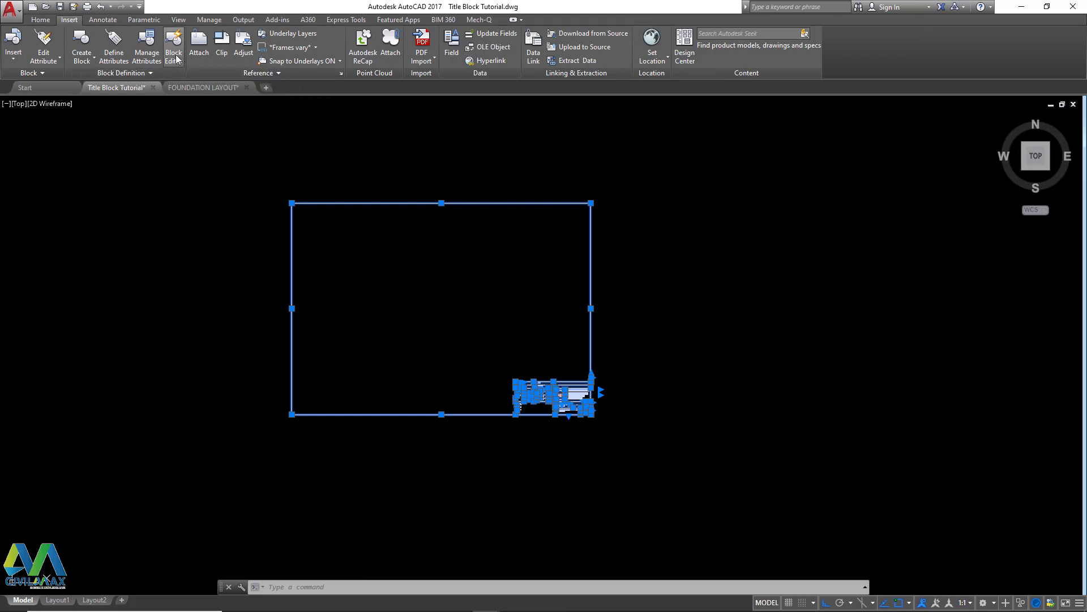
- Create a new block definition named NEW TITLE2 and enter the Block Editor
left_click(173, 48)
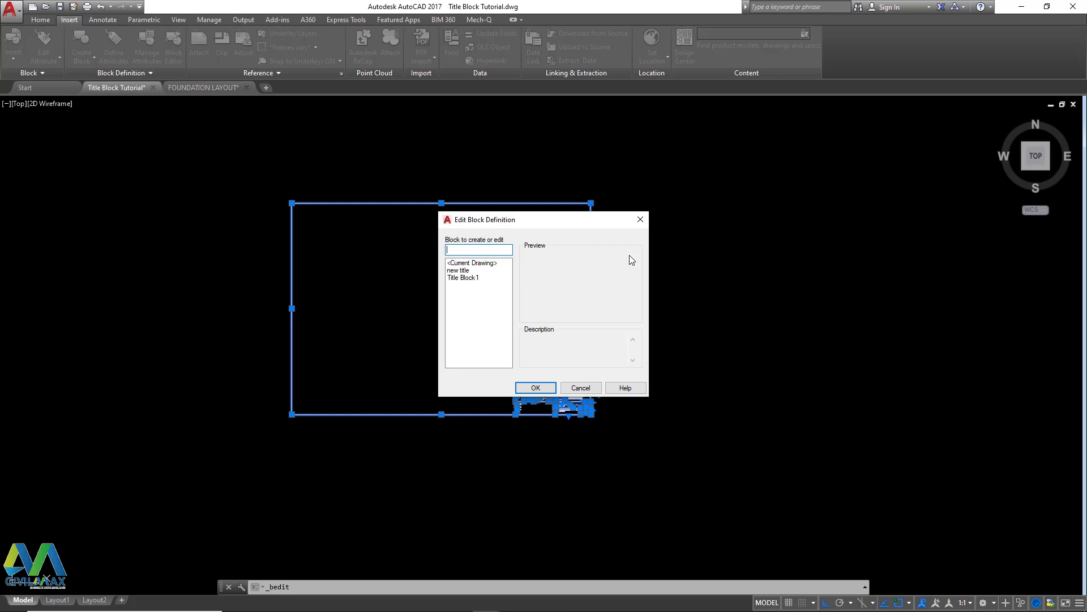
type("NEW TIT")
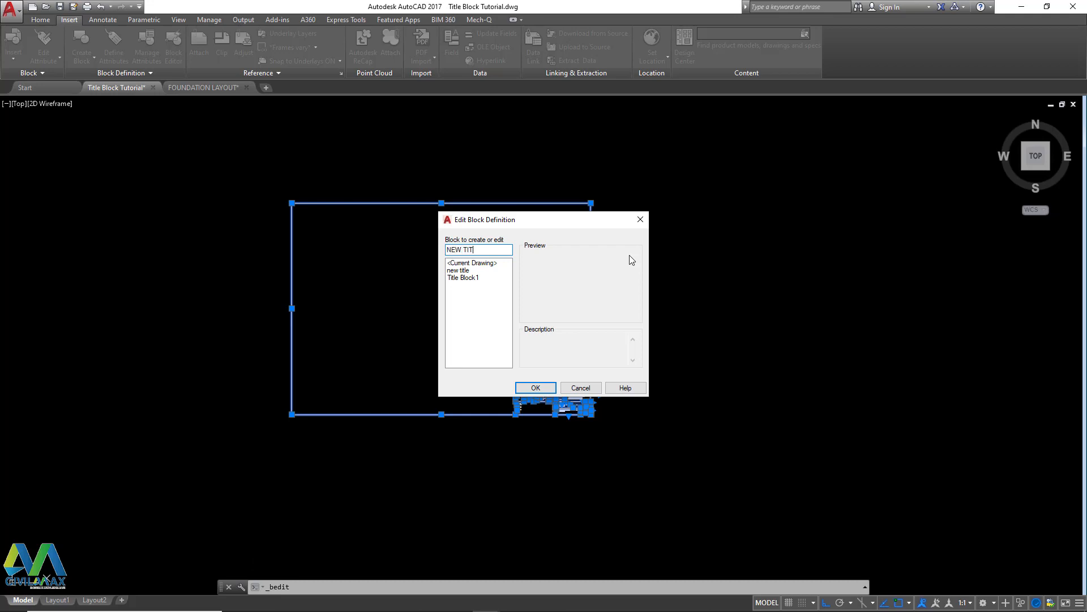
type("LE2")
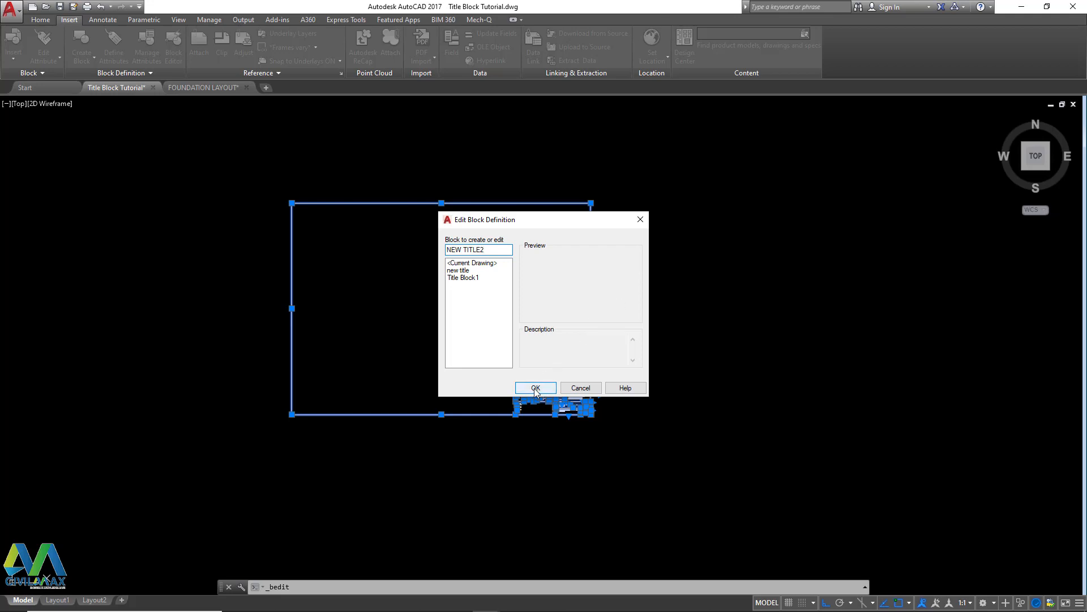
left_click(534, 388)
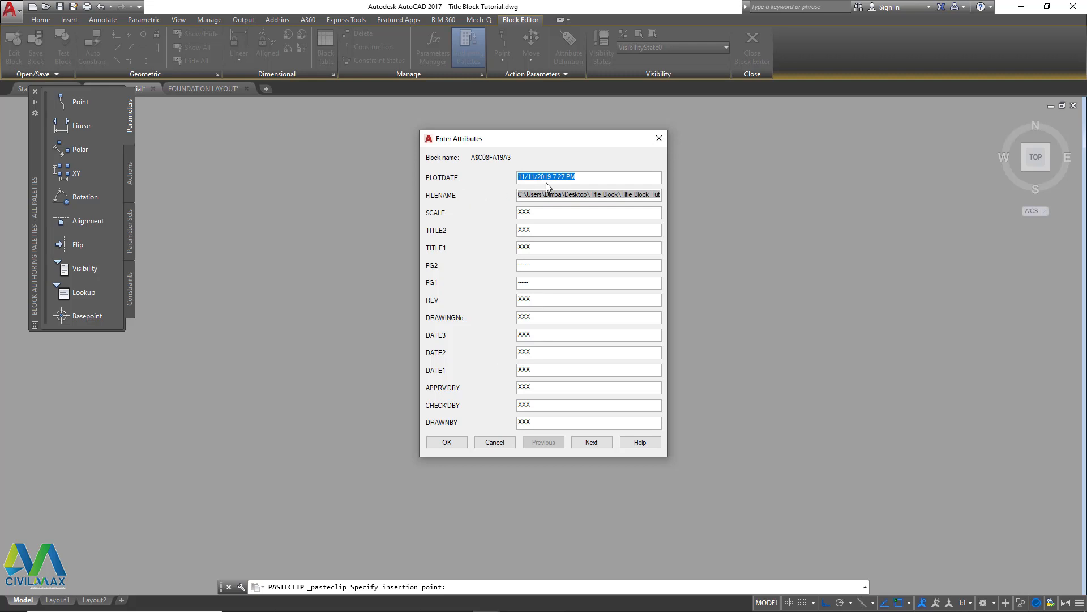
mouse_move(517, 373)
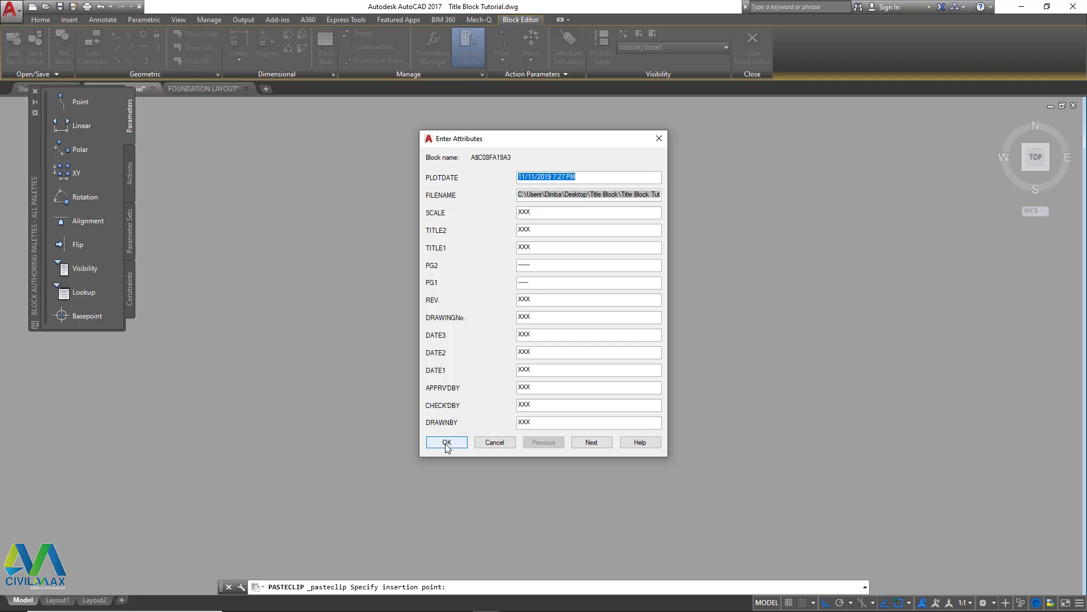
- Accept default attribute values for the pasted title block and close the Block Editor
left_click(446, 442)
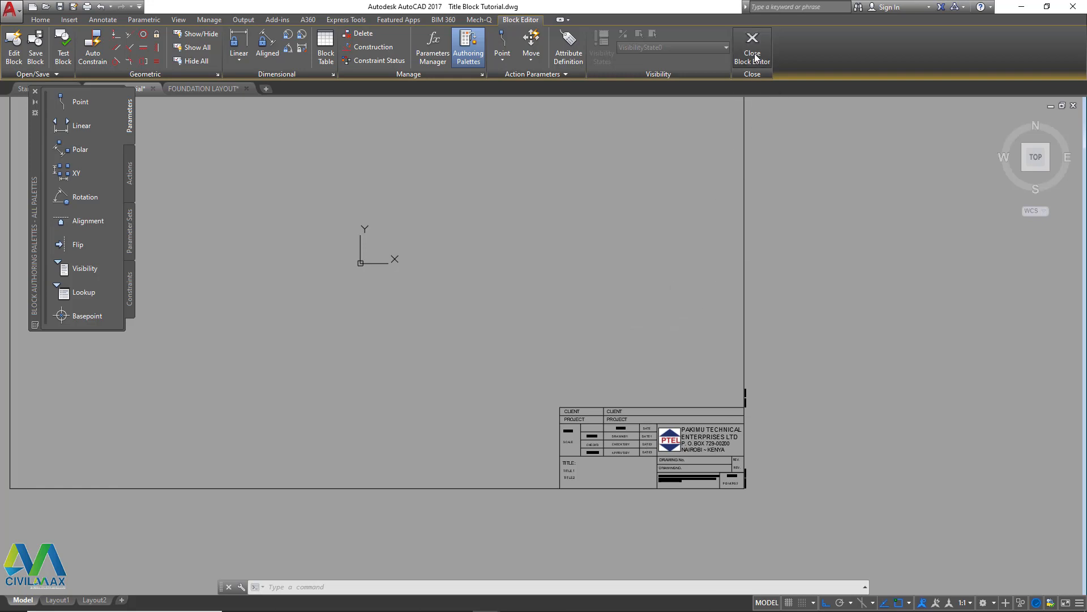
left_click(752, 47)
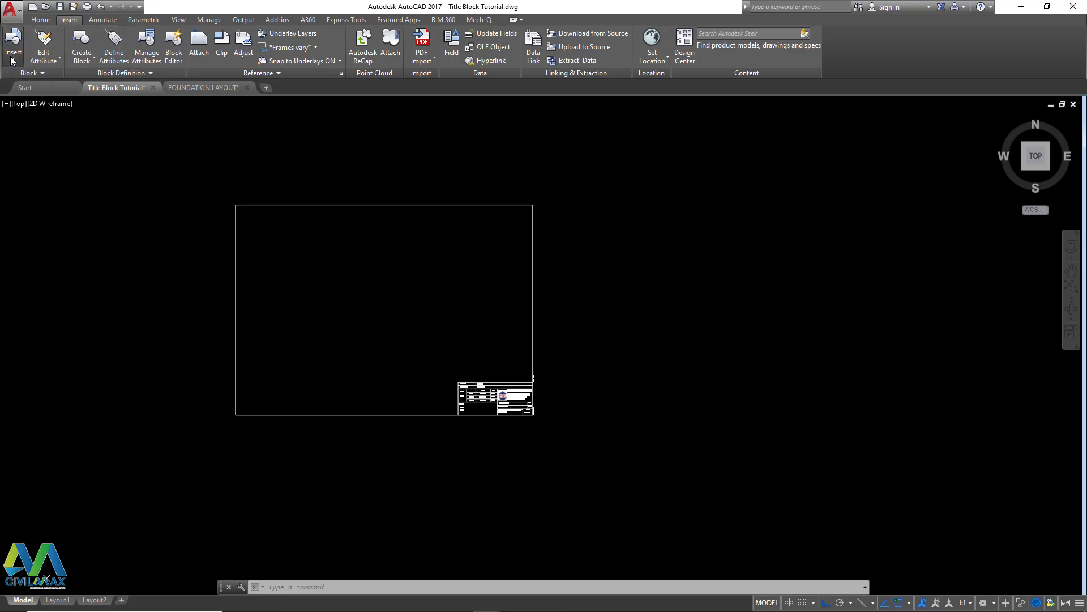
- Insert a NEW TITLE2 block beside the existing title block with default attribute values
left_click(13, 45)
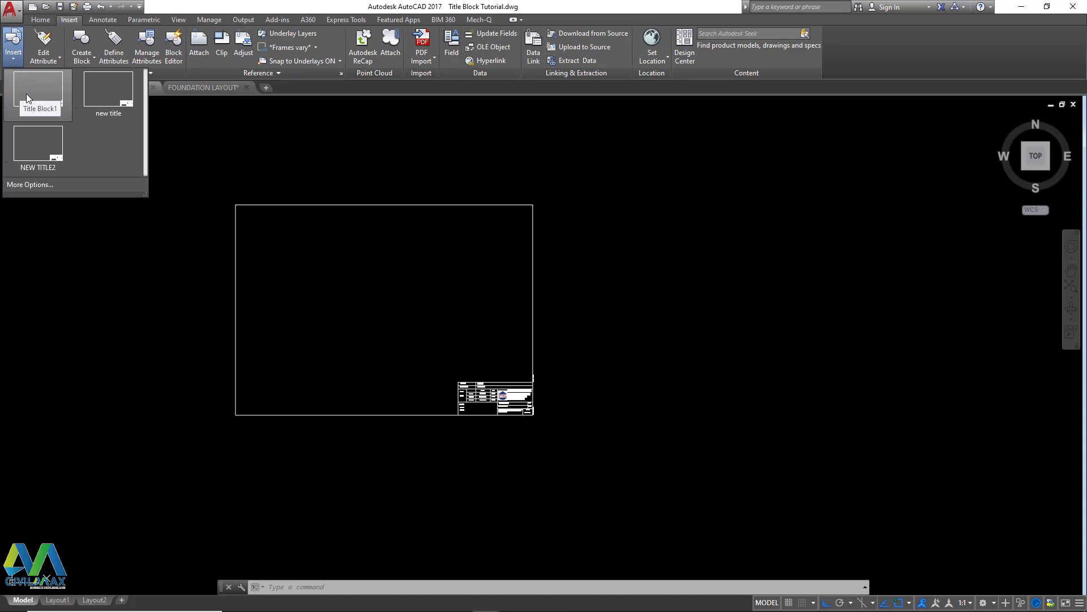
mouse_move(37, 146)
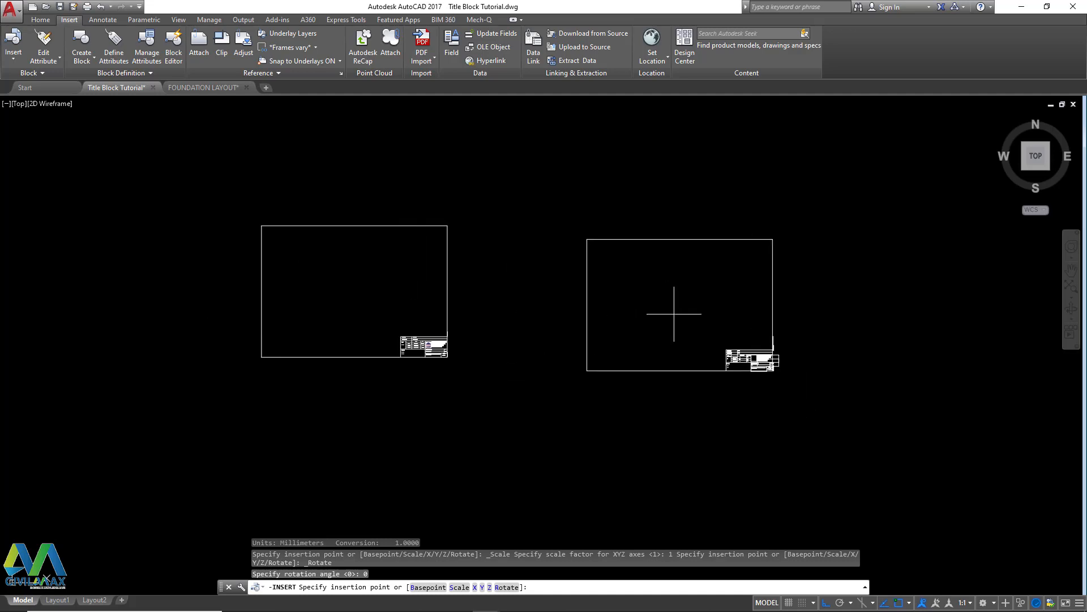
left_click(673, 313)
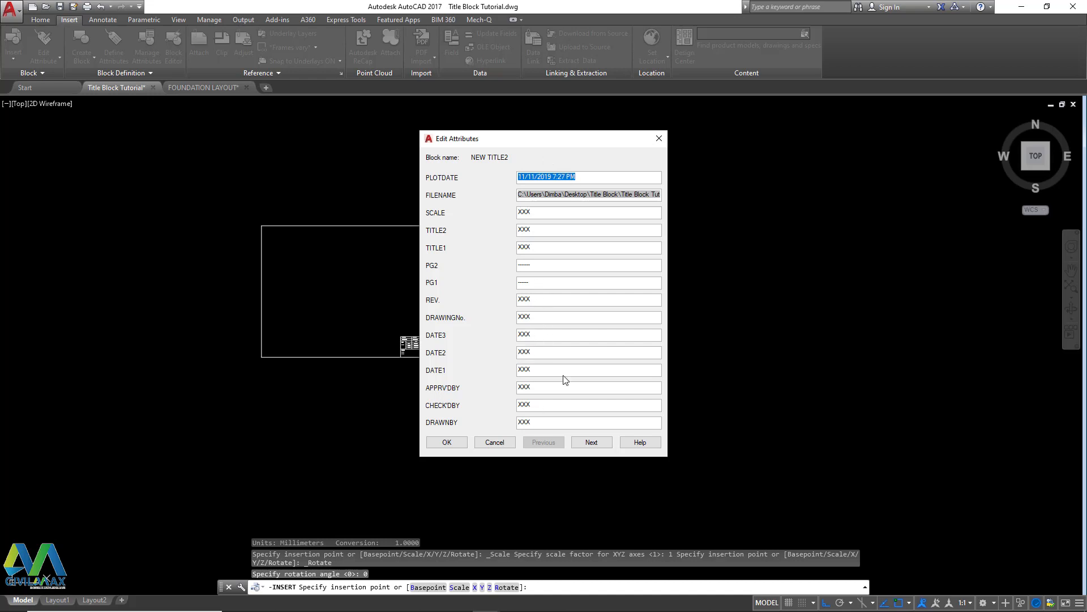
left_click(446, 442)
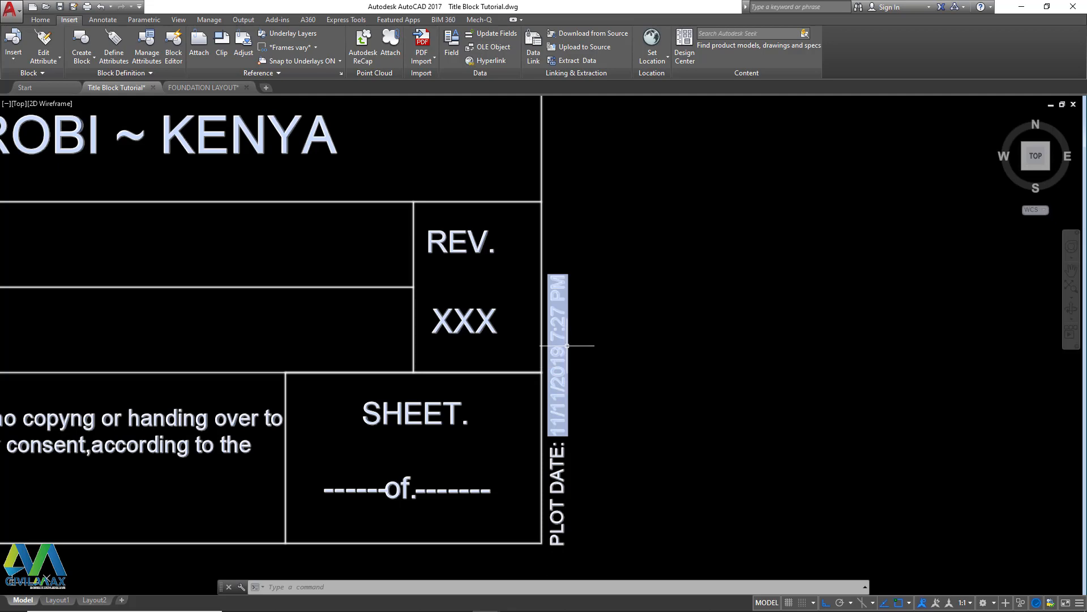
mouse_move(567, 310)
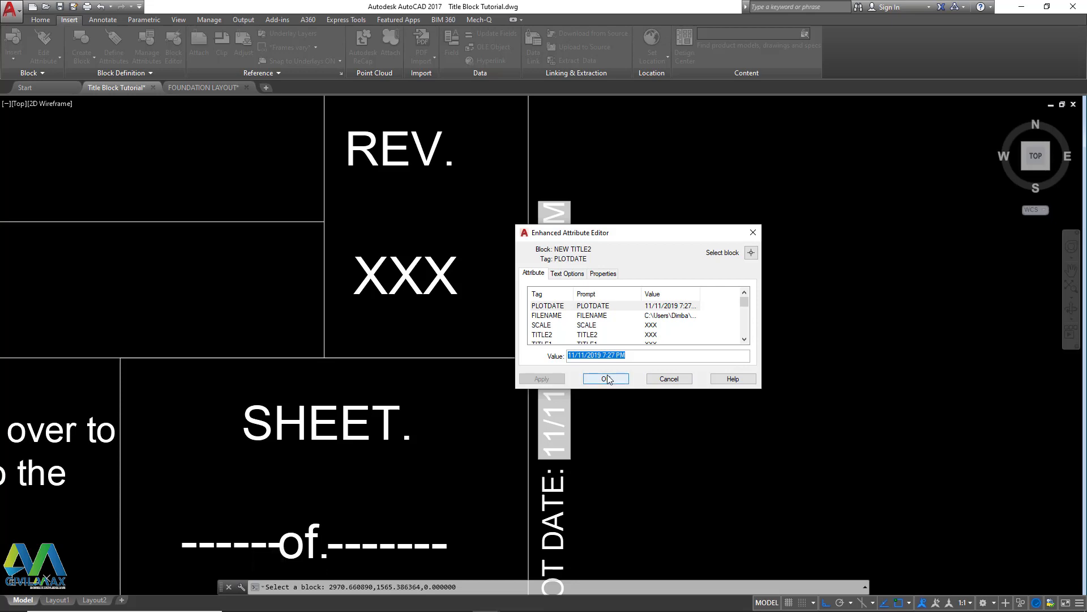
left_click(605, 378)
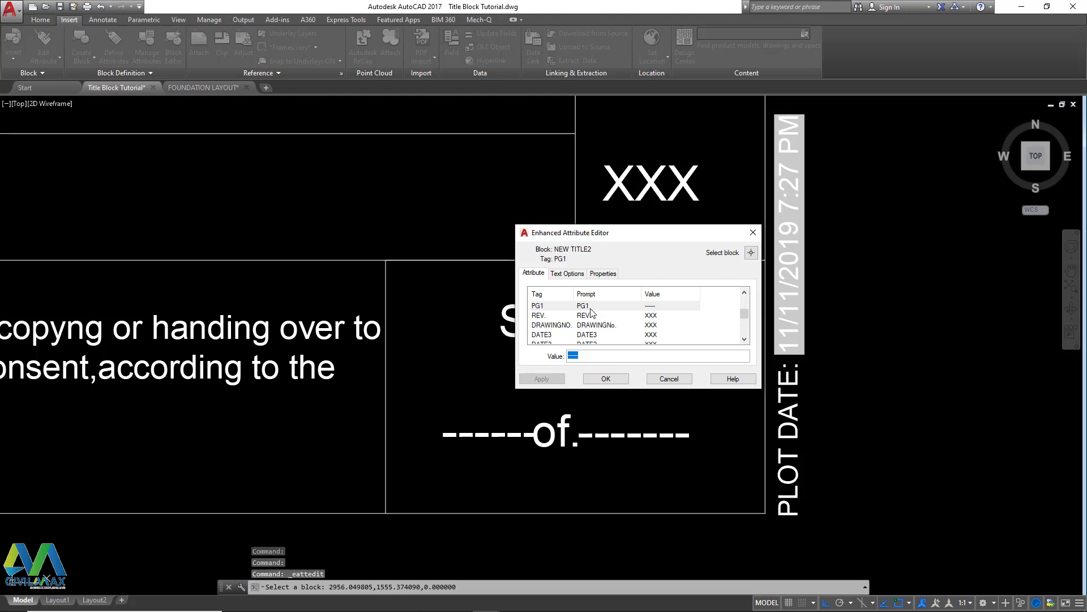
- Set the sheet attributes PG1 to 1 and PG2 to 10 in the Enhanced Attribute Editor
type("1")
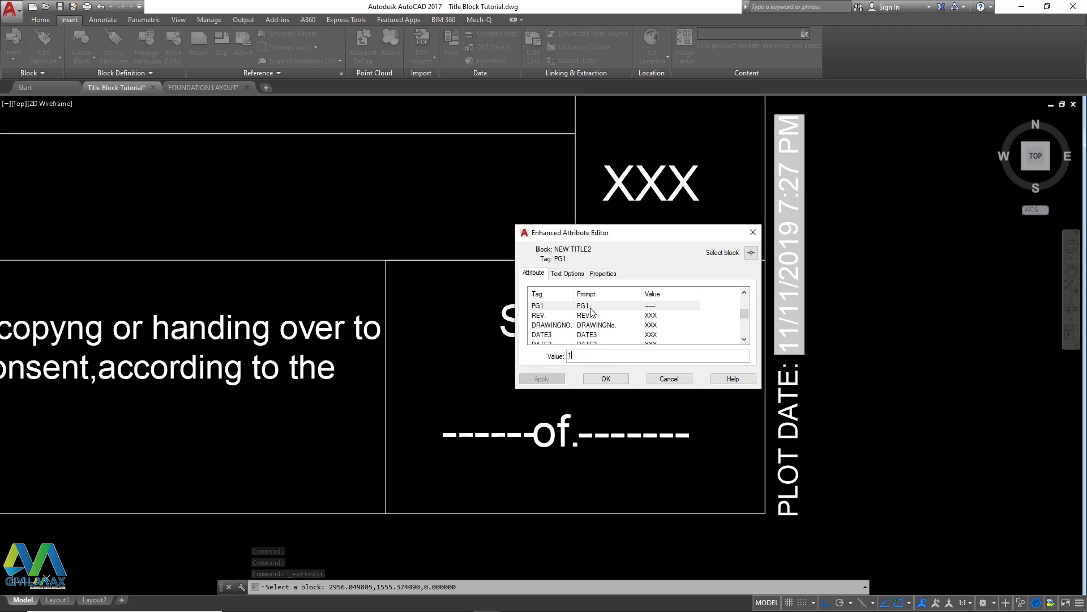
left_click(541, 379)
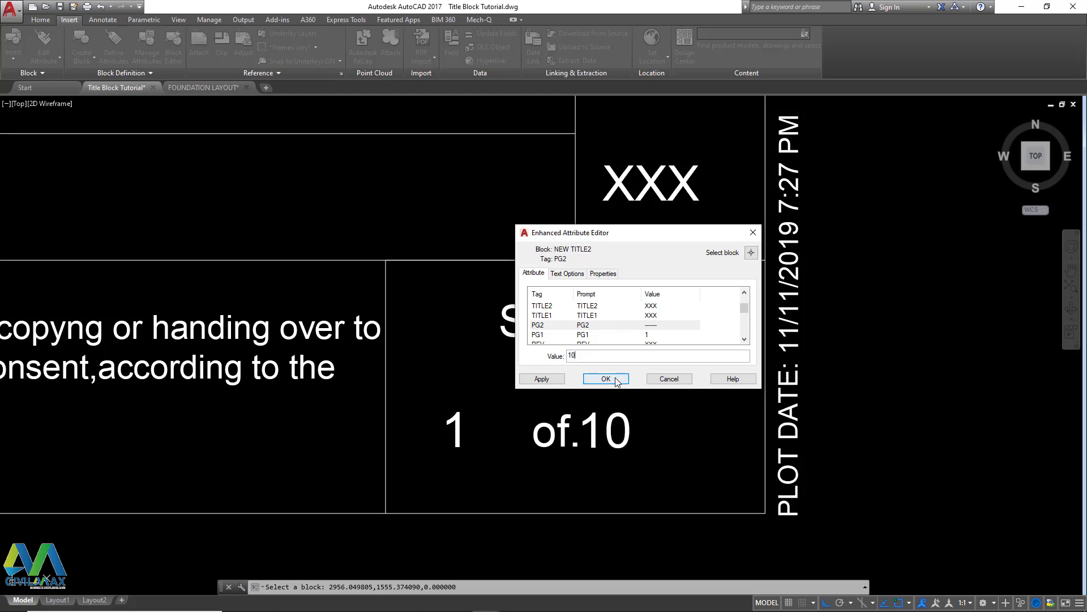
left_click(605, 378)
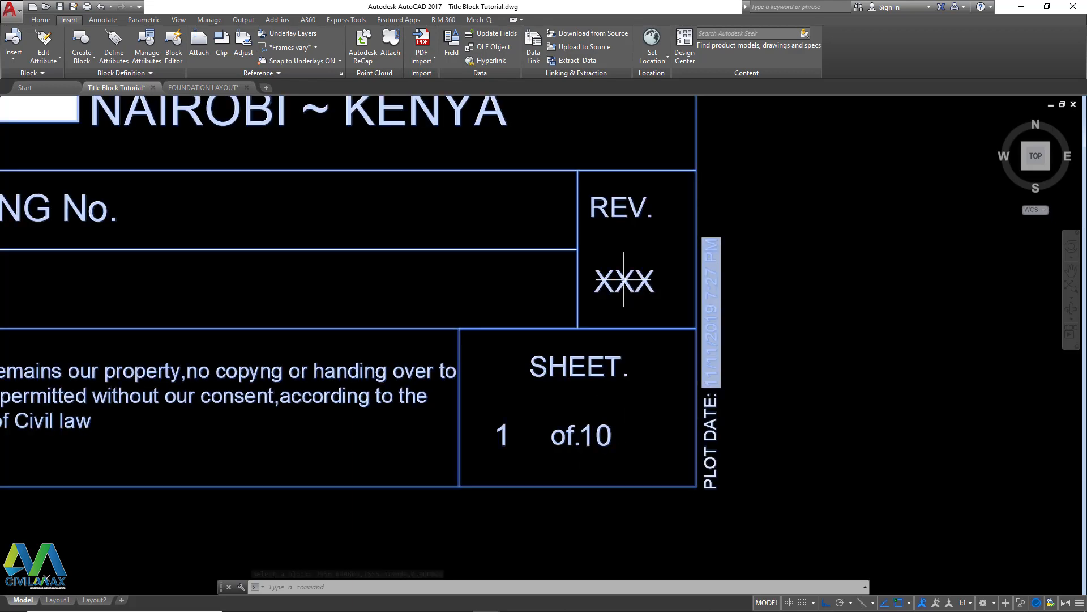
- Change the REV. XXX attribute value to 2
double_click(623, 281)
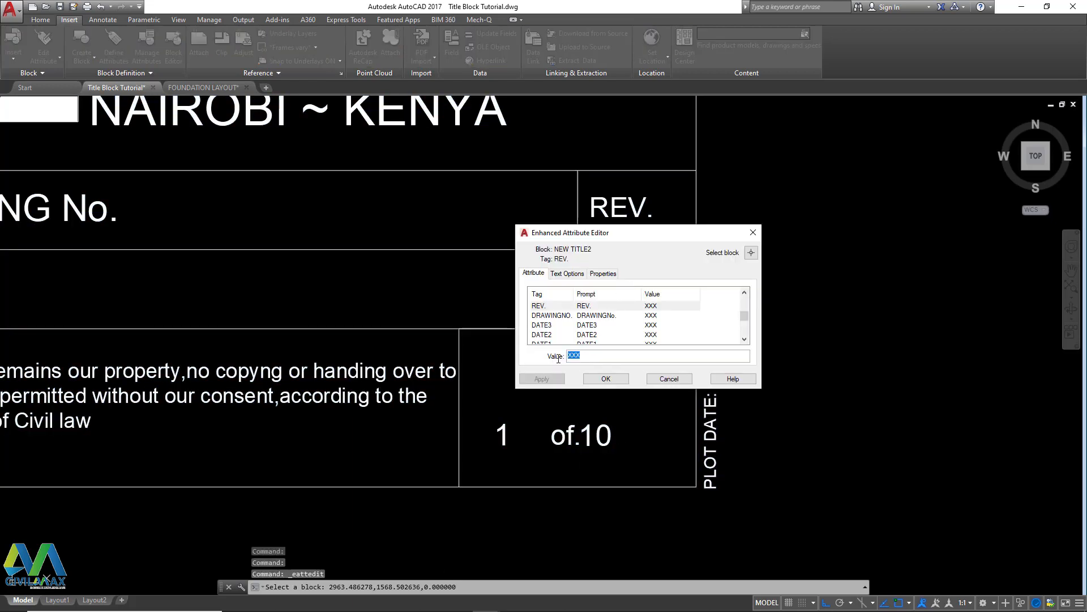
type("2")
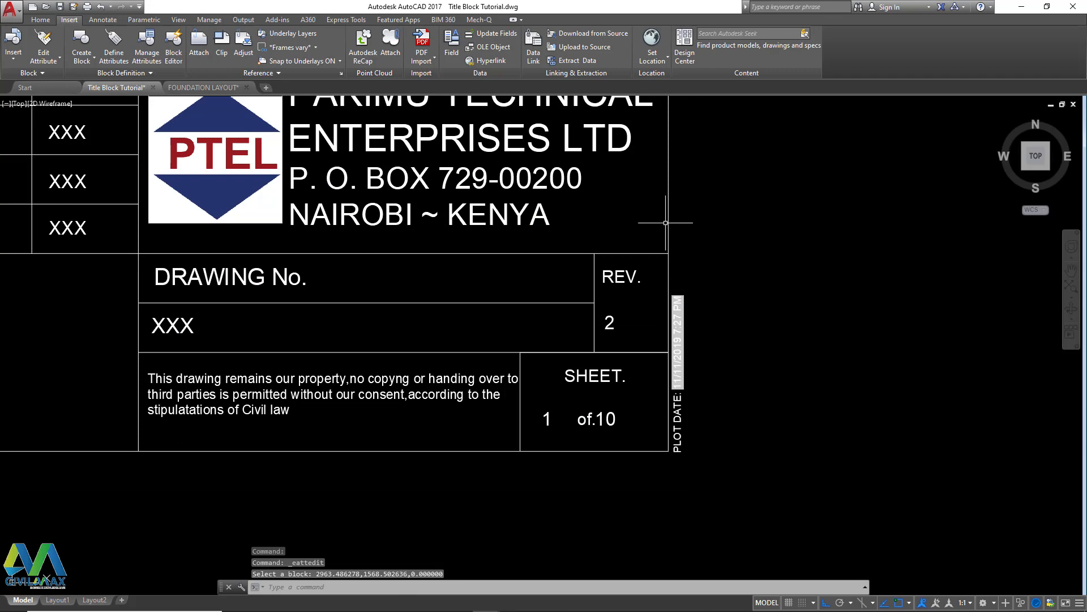
scroll("down", 3)
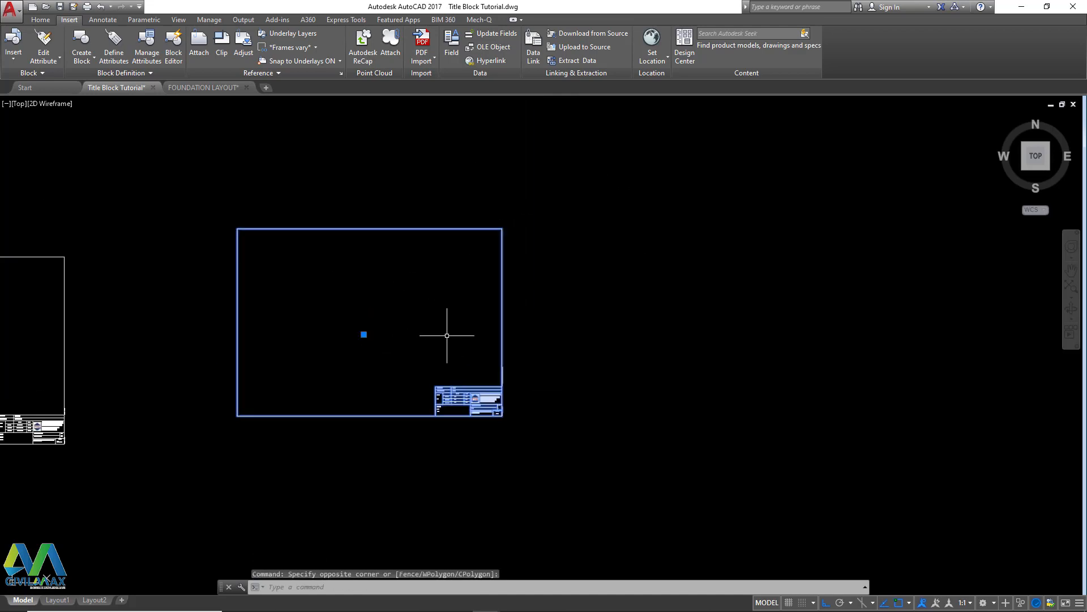
mouse_move(530, 274)
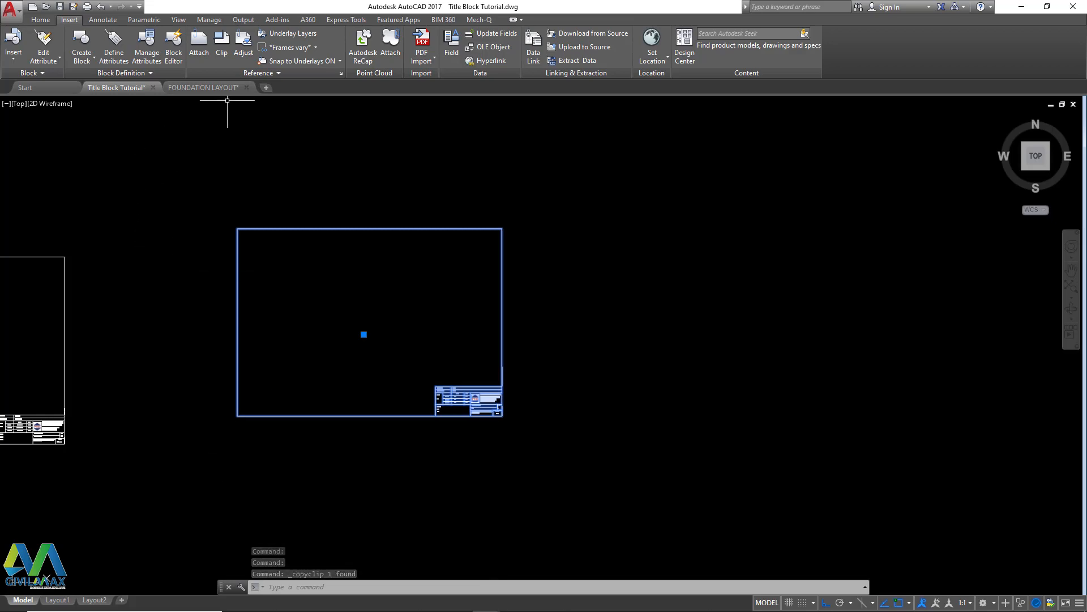
- Switch to the FOUNDATION LAYOUT drawing with the copied title block
left_click(205, 87)
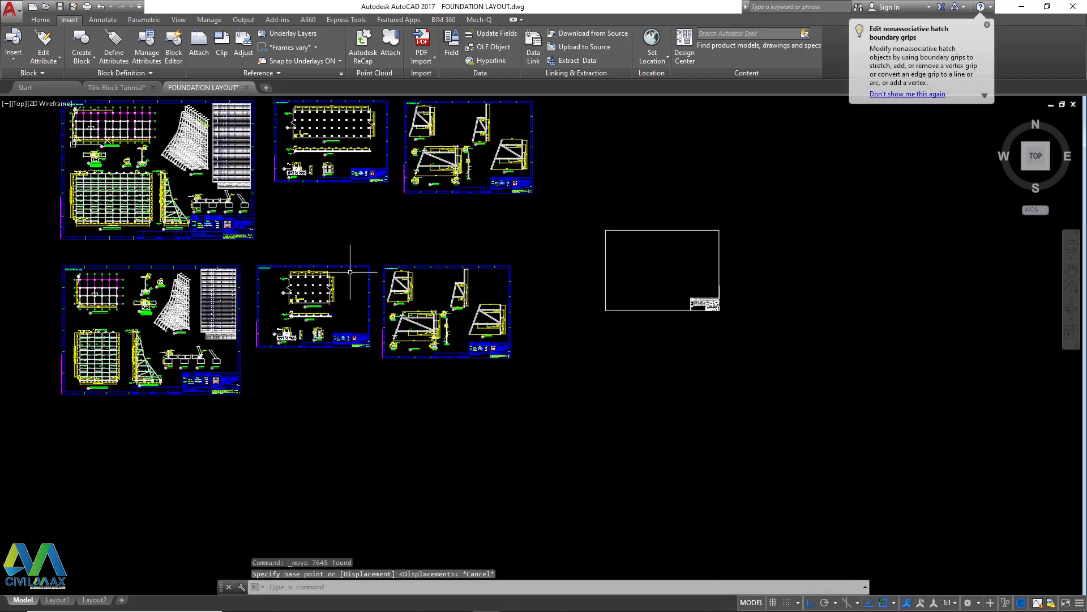
- Move the pasted title block so it frames the anchor bolts layout plan
right_click(350, 272)
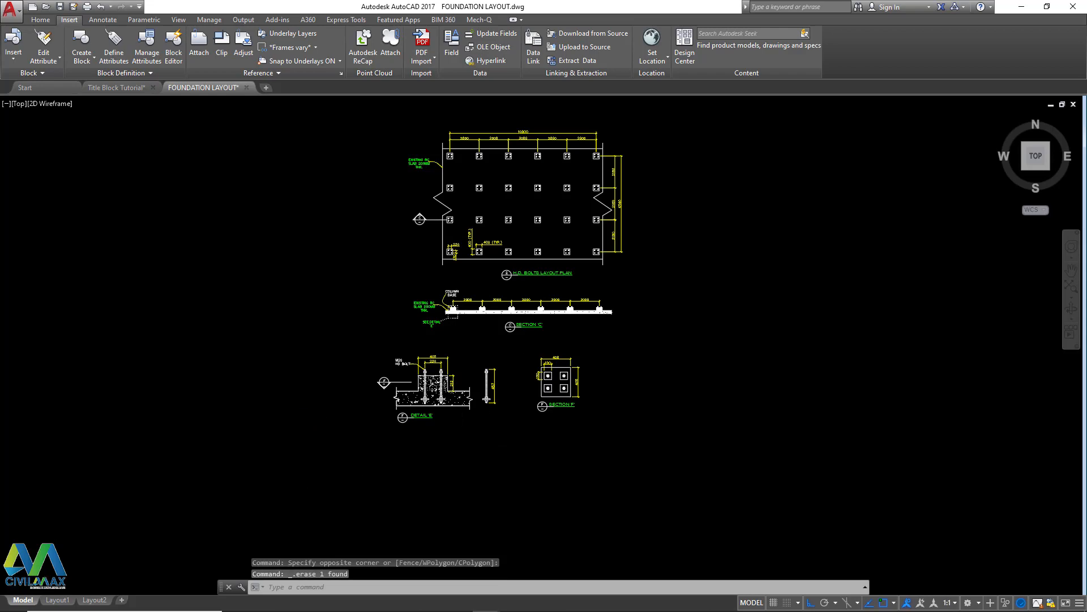
right_click(284, 246)
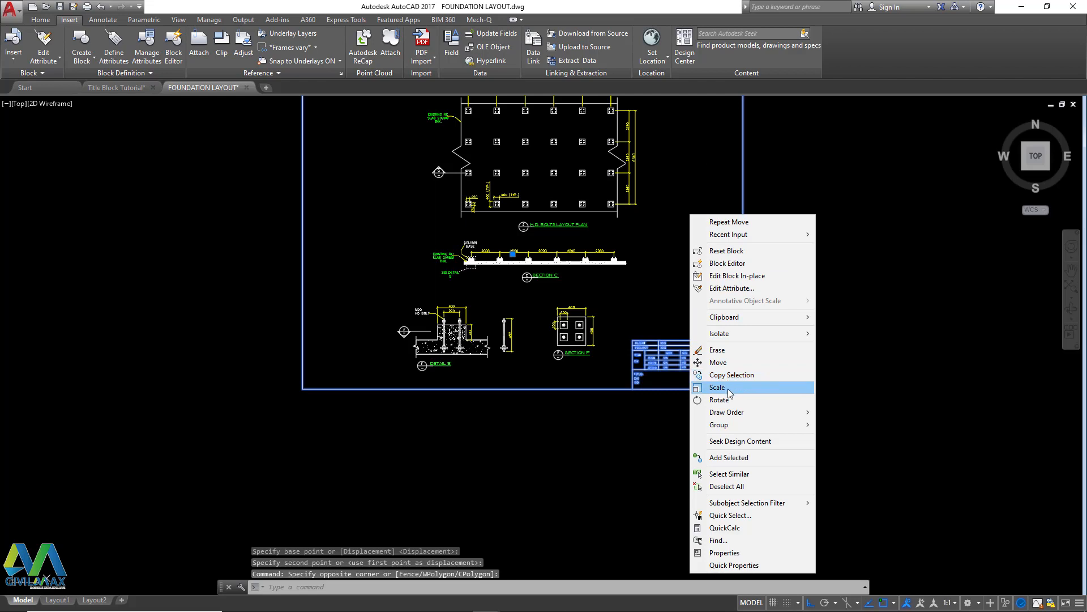
- Start scaling the title block around the foundation layout, then return to Title Block Tutorial drawing
left_click(718, 387)
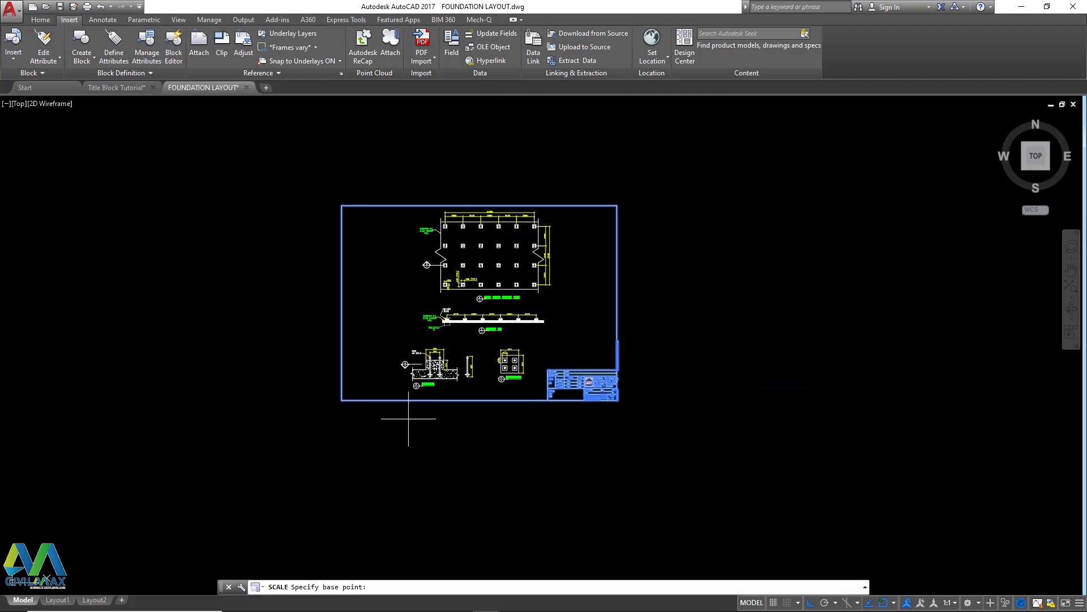
mouse_move(486, 285)
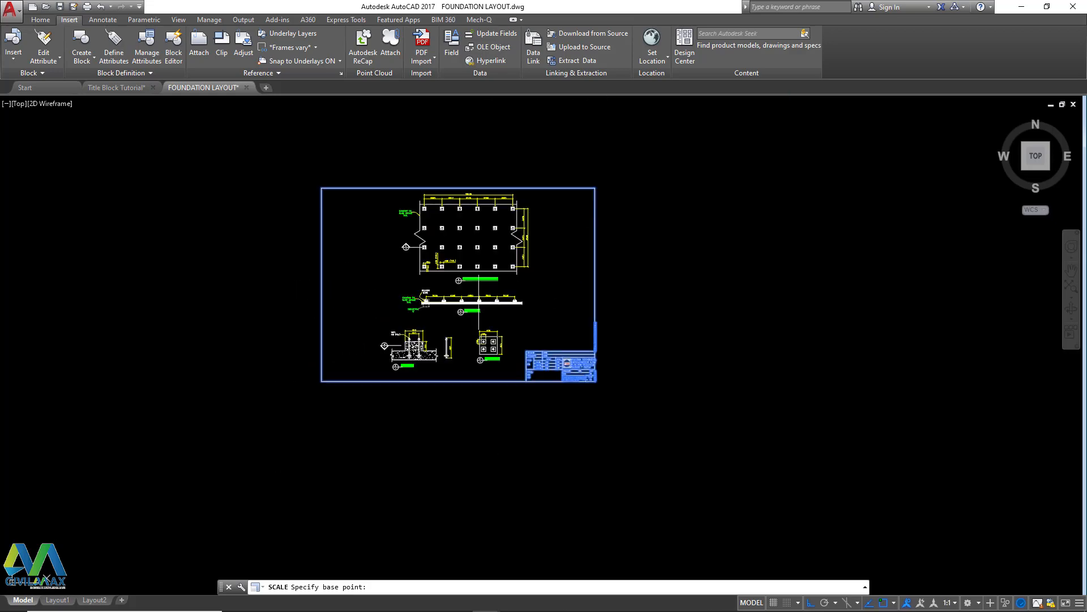
mouse_move(498, 296)
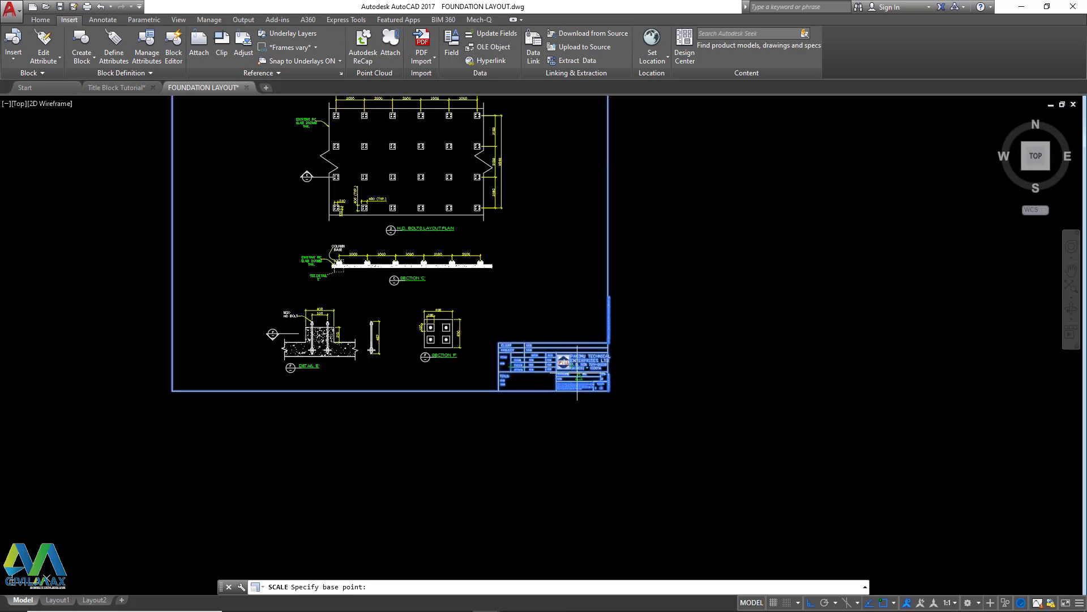
left_click(115, 87)
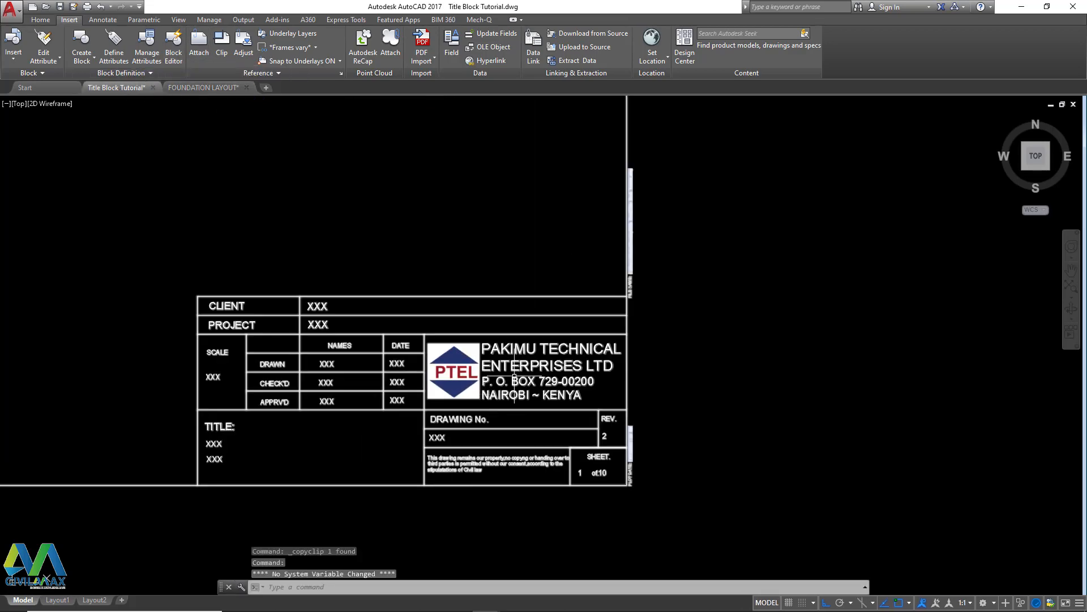
mouse_move(513, 382)
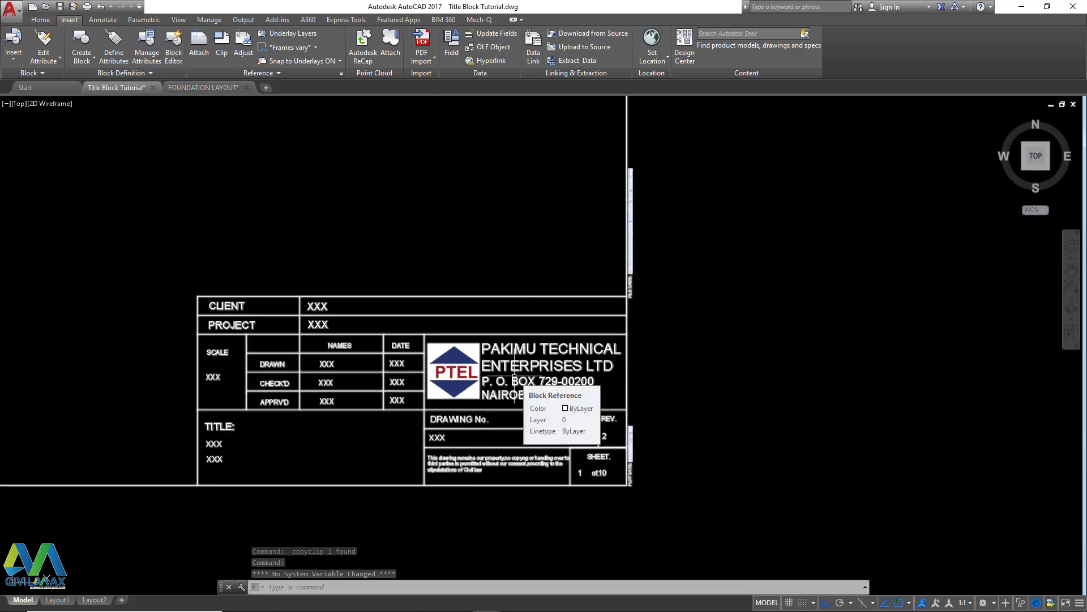